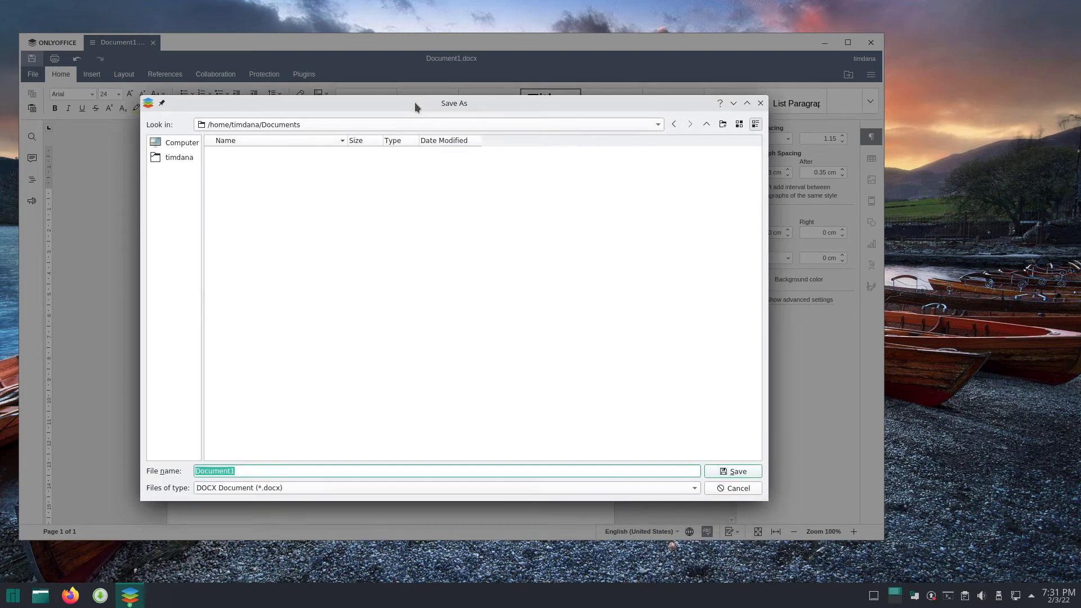
pyautogui.moveTo(295, 147)
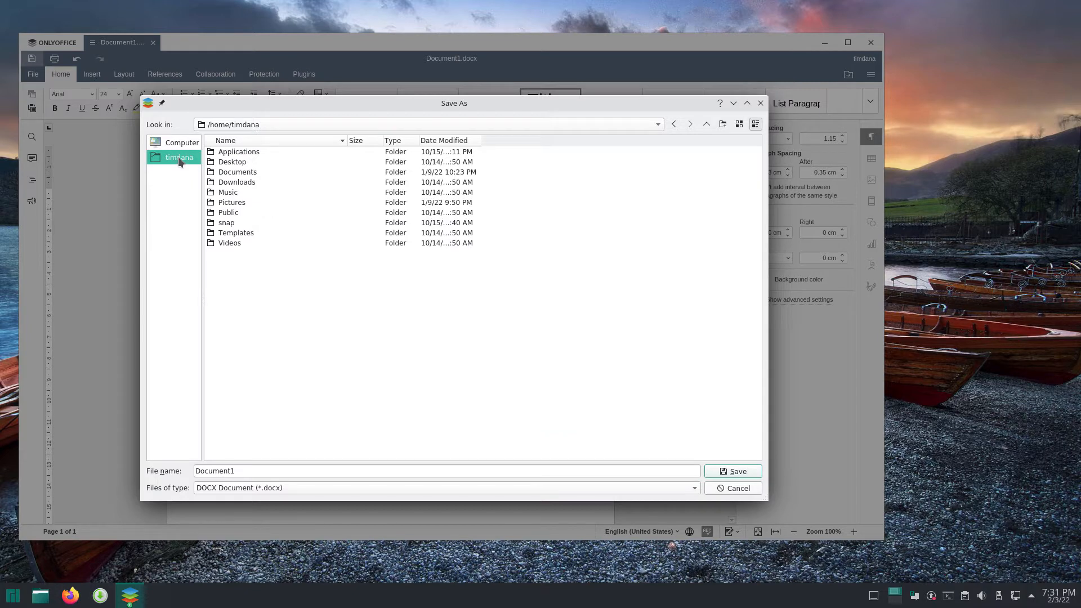
pyautogui.moveTo(240, 173)
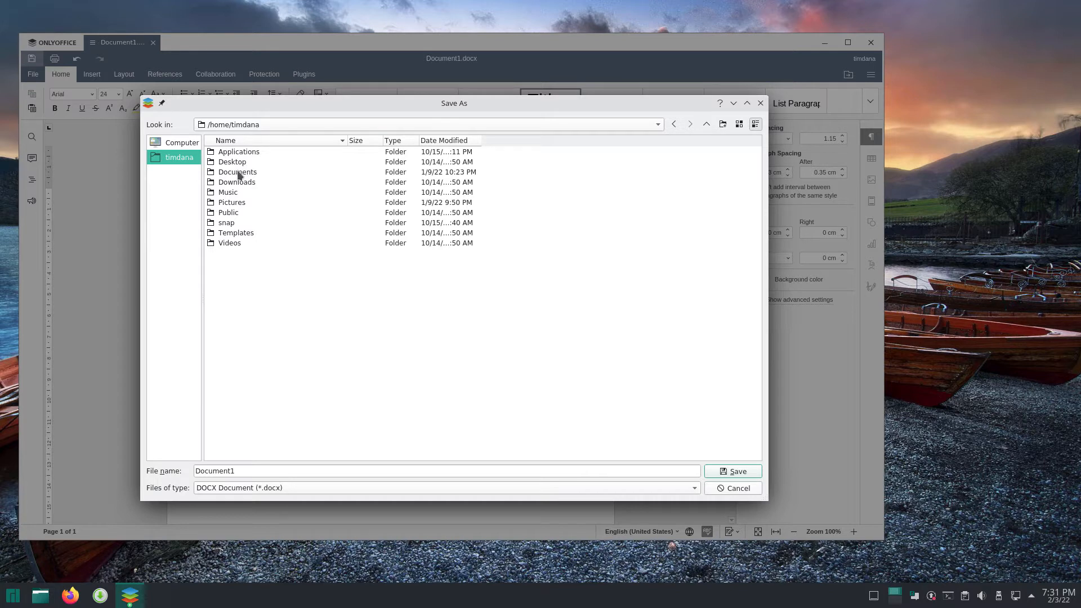
pyautogui.moveTo(264, 182)
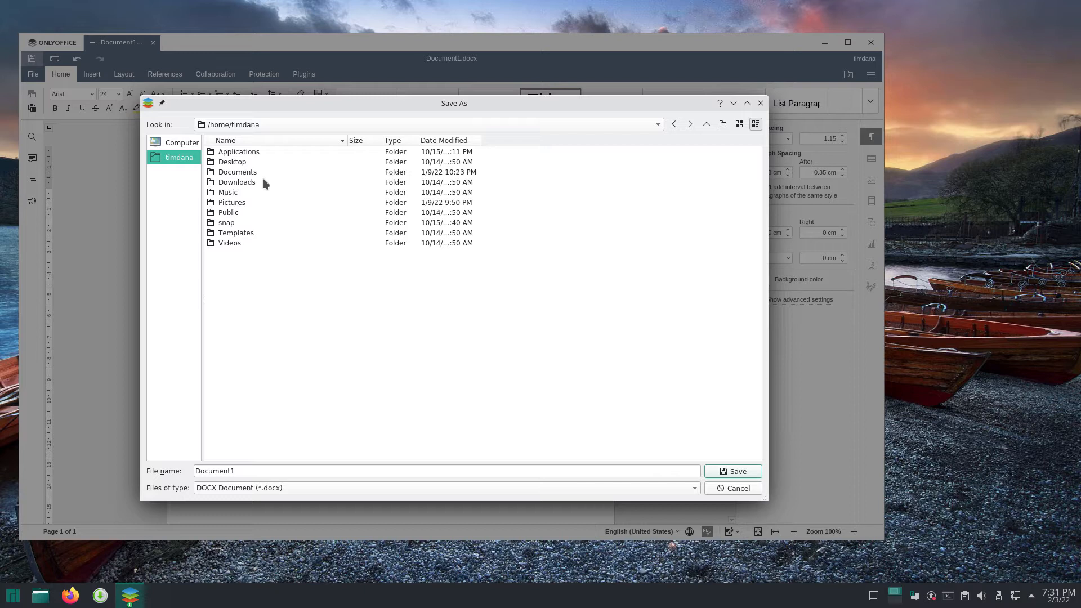
pyautogui.moveTo(269, 184)
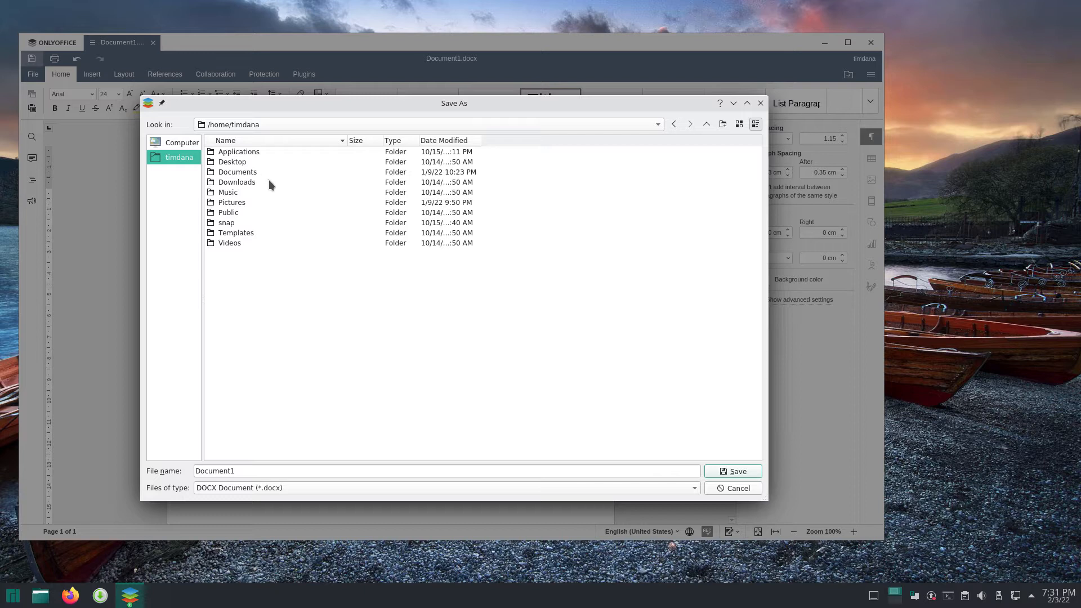
pyautogui.moveTo(281, 187)
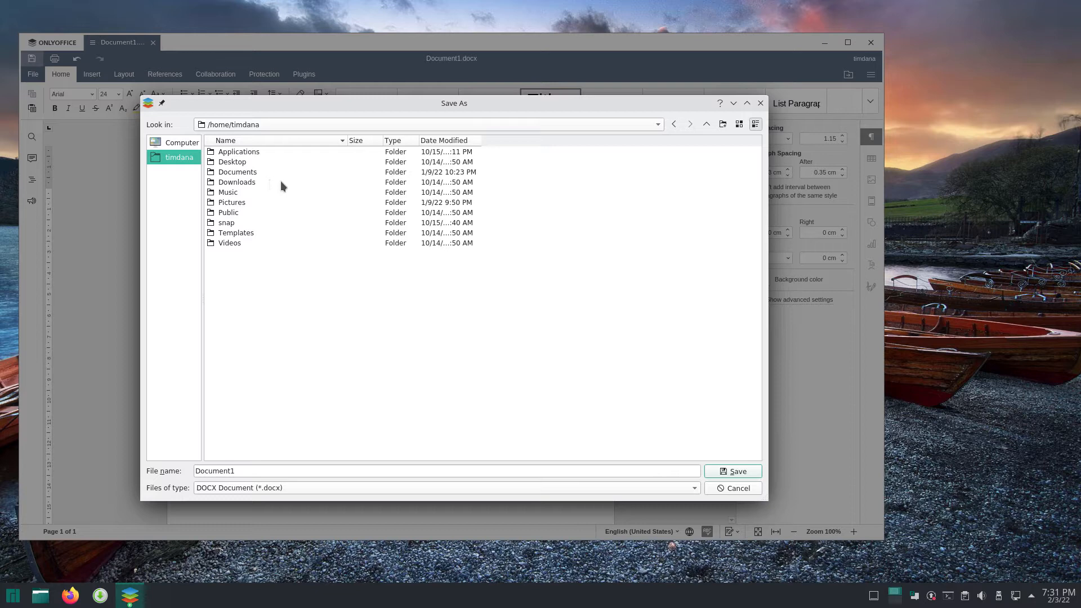
pyautogui.moveTo(310, 198)
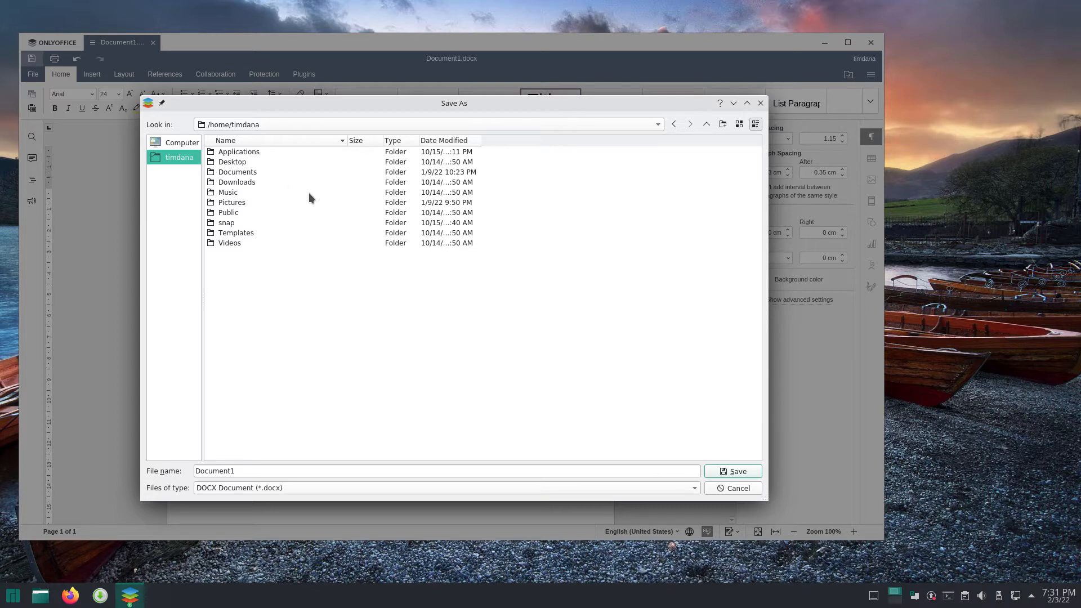
# - Cancel the Save As dialog, leaving the document unsaved as Document1
pyautogui.click(737, 471)
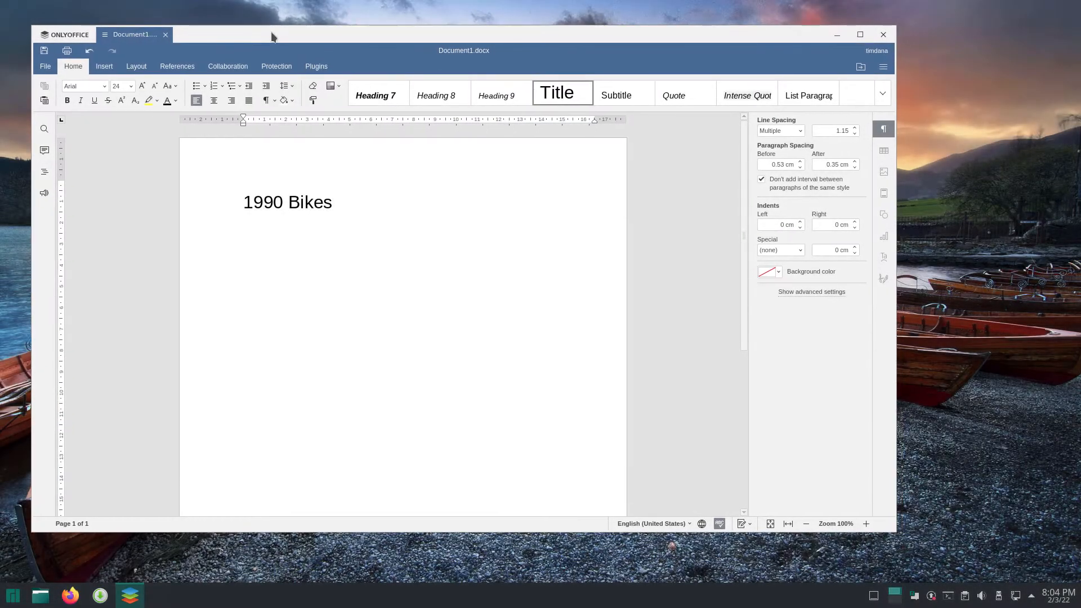
# - Open the Save As dialog from the File menu, showing the Documents folder
pyautogui.click(44, 67)
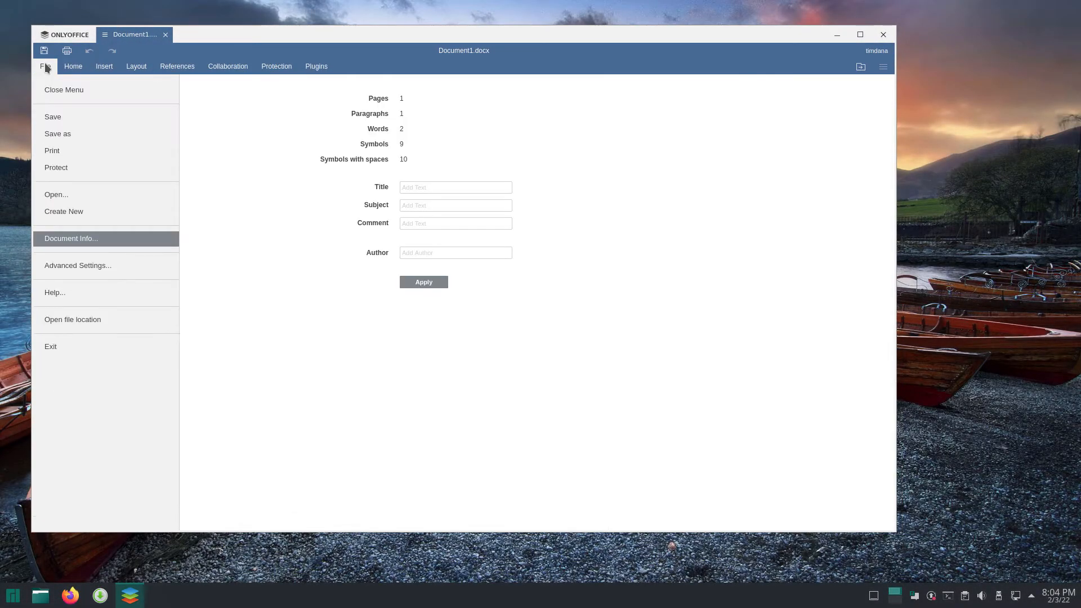
pyautogui.click(57, 133)
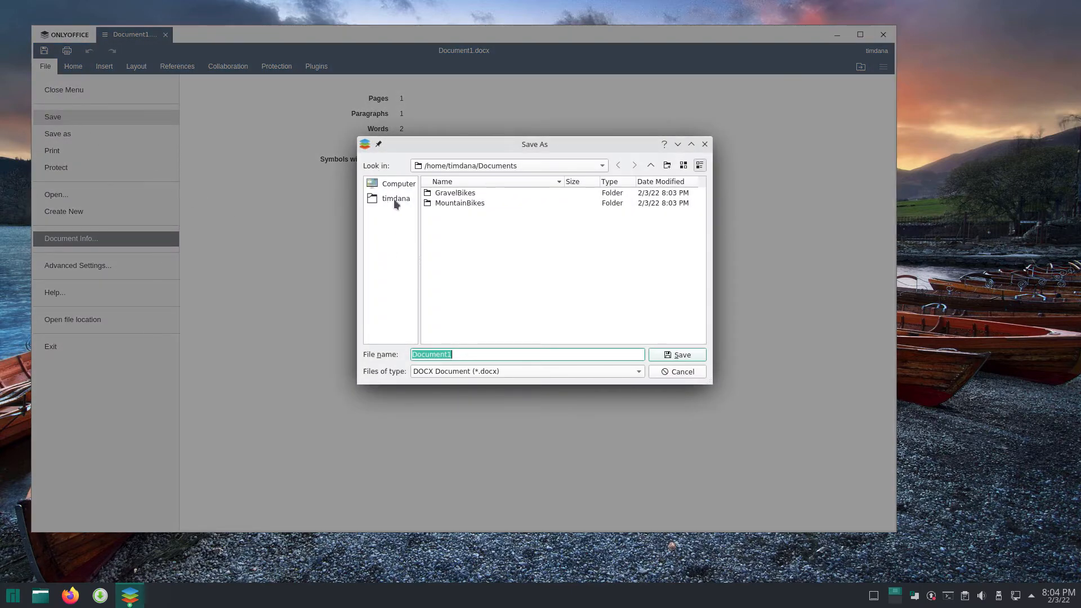
pyautogui.moveTo(383, 255)
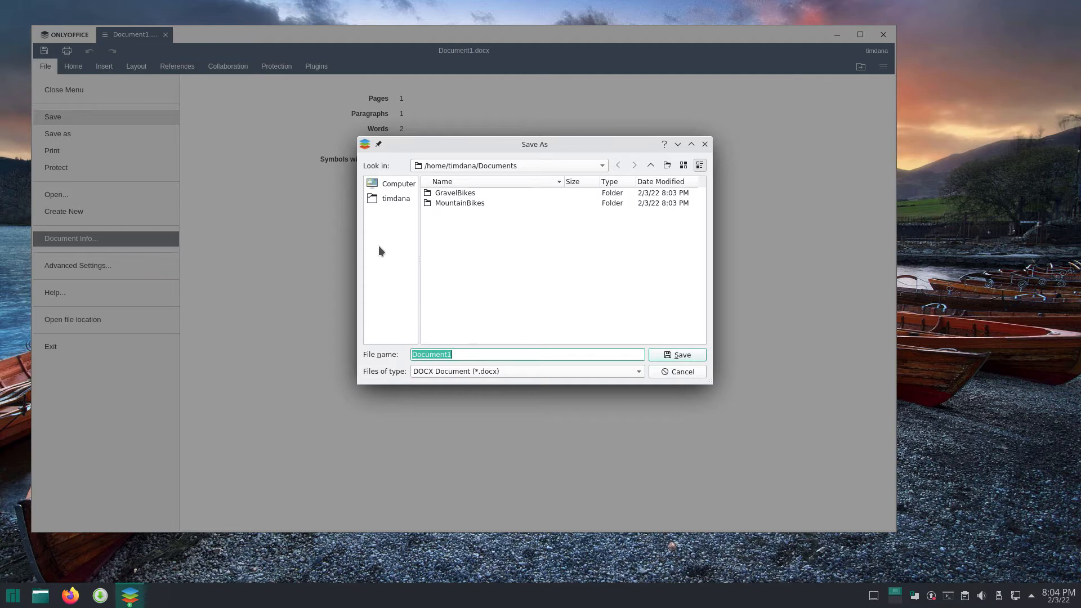
pyautogui.moveTo(386, 232)
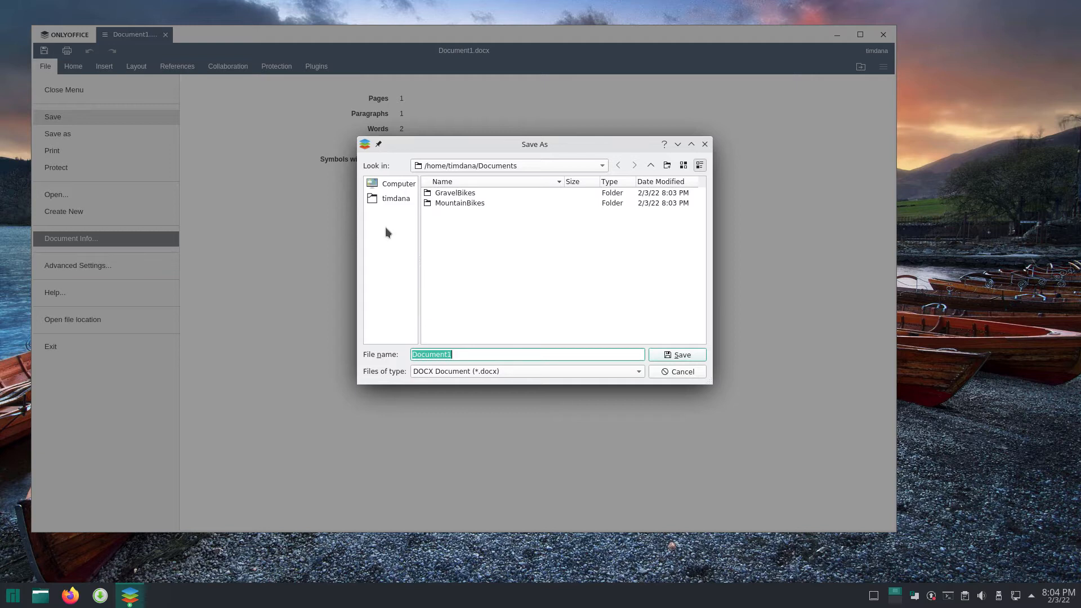
pyautogui.moveTo(368, 327)
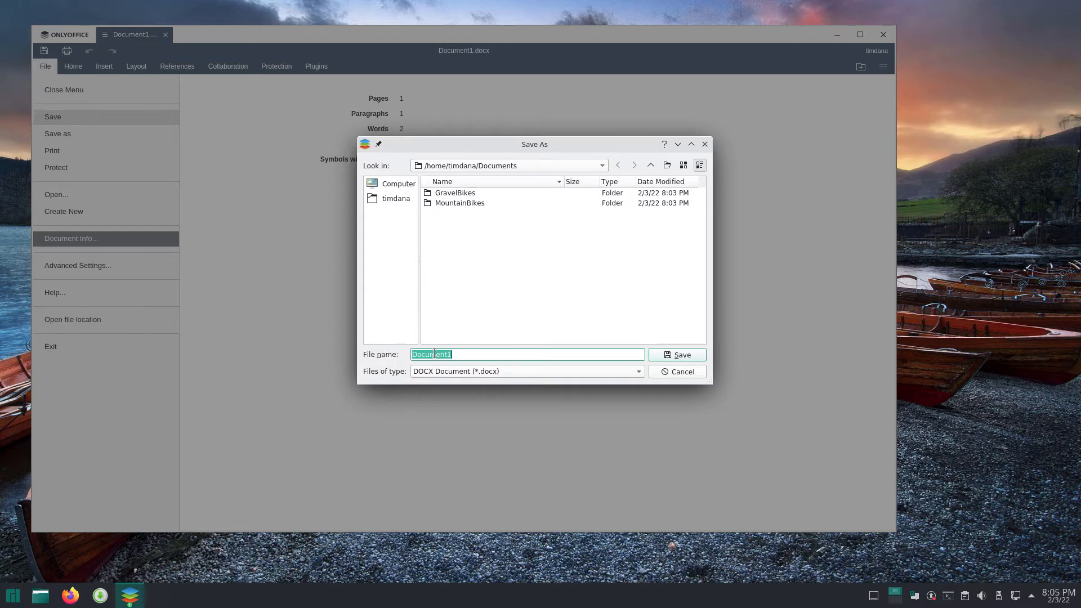
pyautogui.moveTo(474, 172)
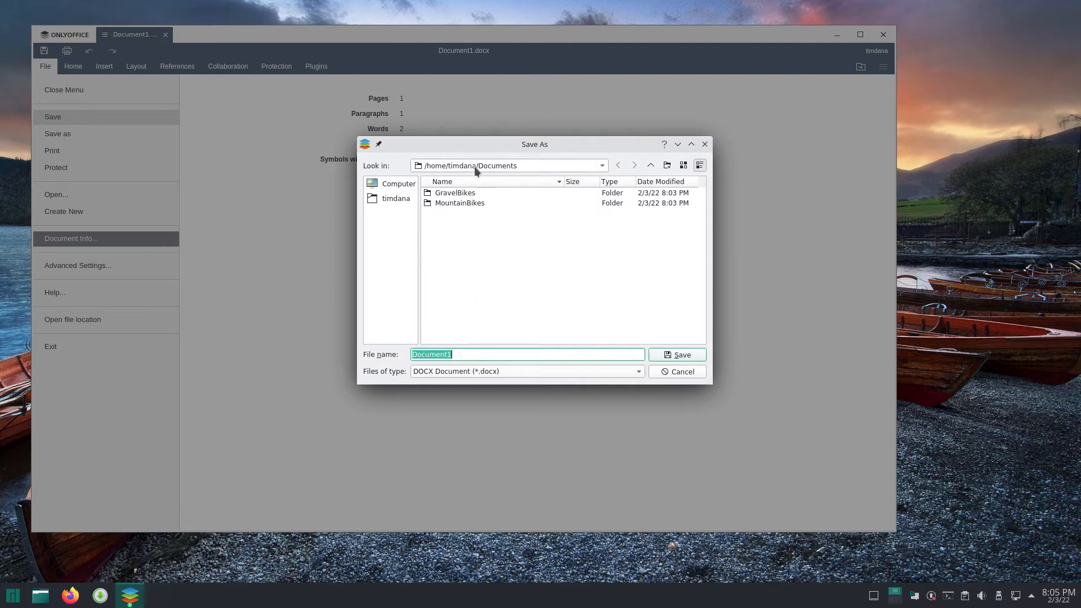
# - Open the Look in dropdown, close it, then reopen it
pyautogui.click(601, 165)
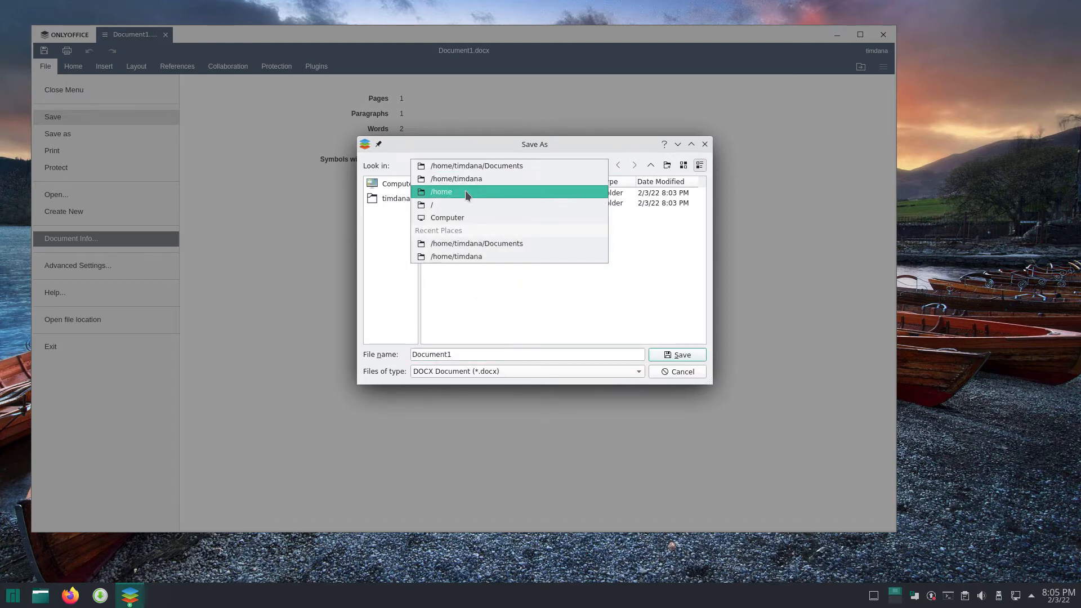
pyautogui.moveTo(459, 200)
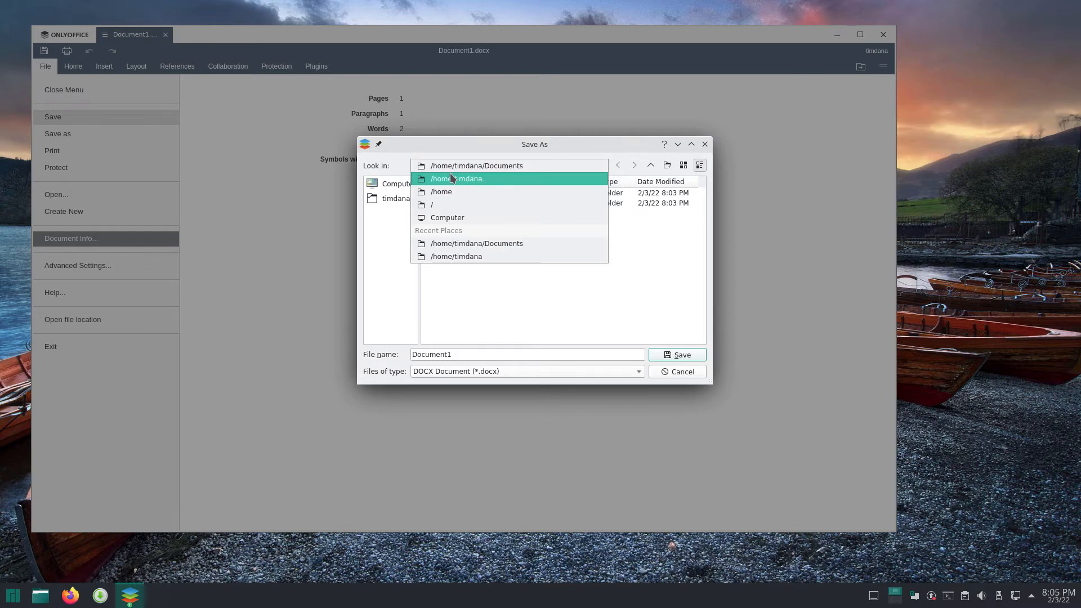
pyautogui.moveTo(497, 181)
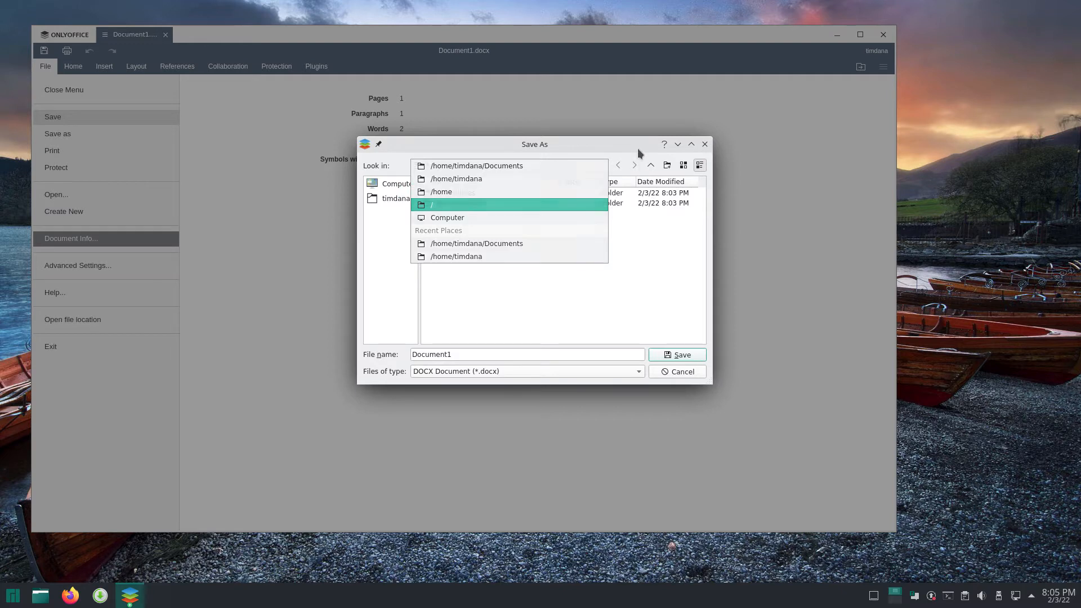
pyautogui.click(477, 166)
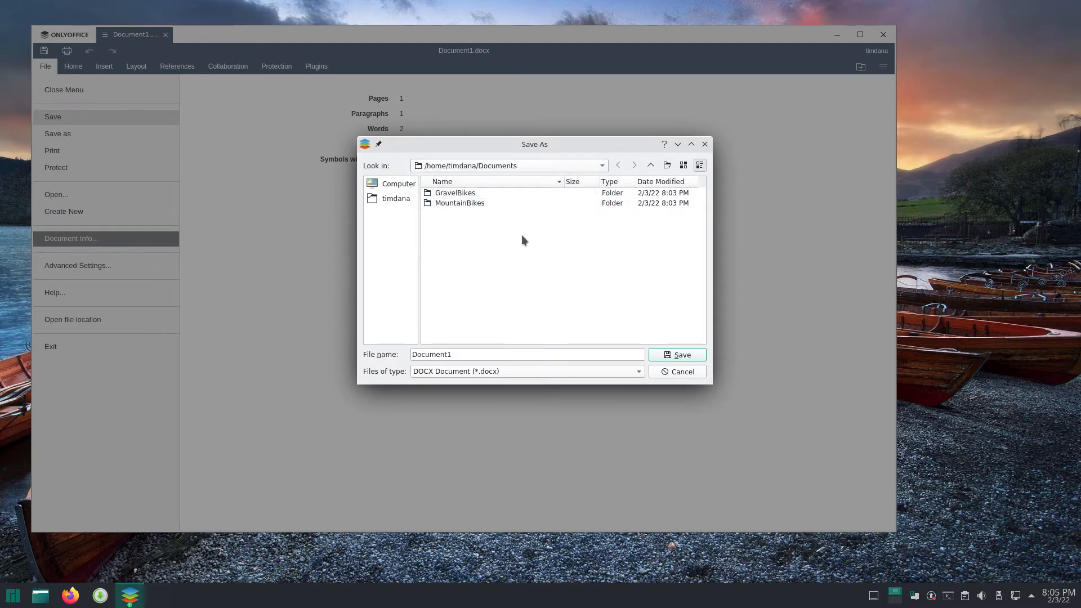
pyautogui.moveTo(518, 165)
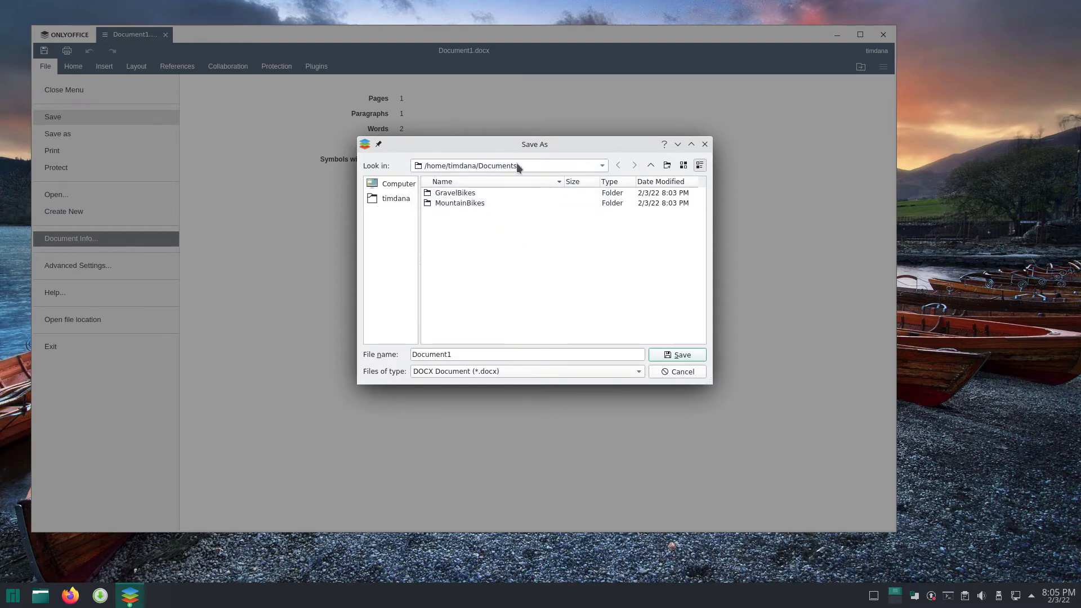
pyautogui.moveTo(626, 170)
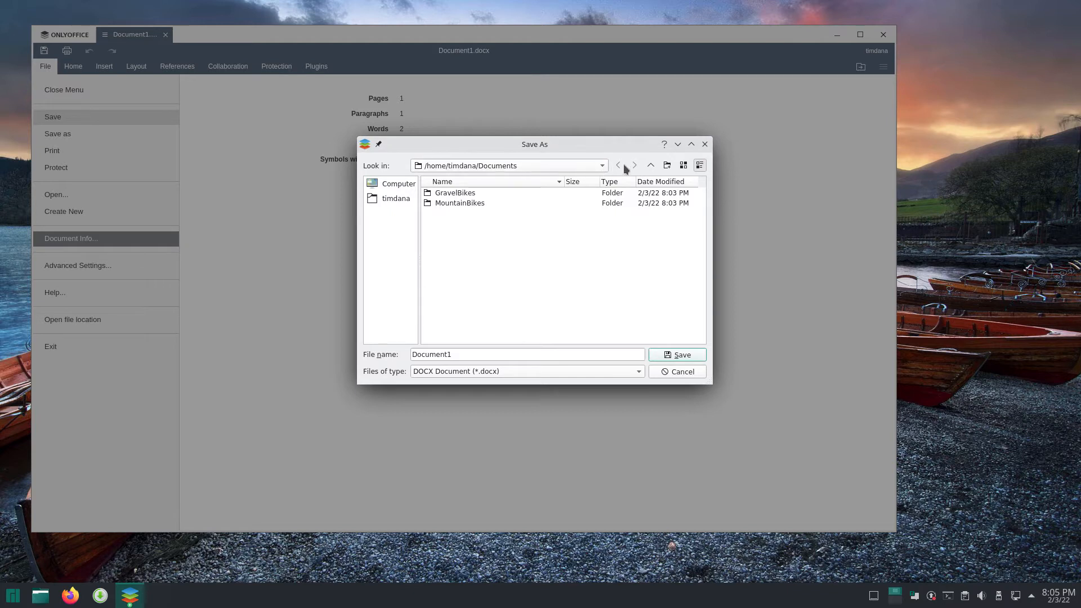
pyautogui.click(601, 166)
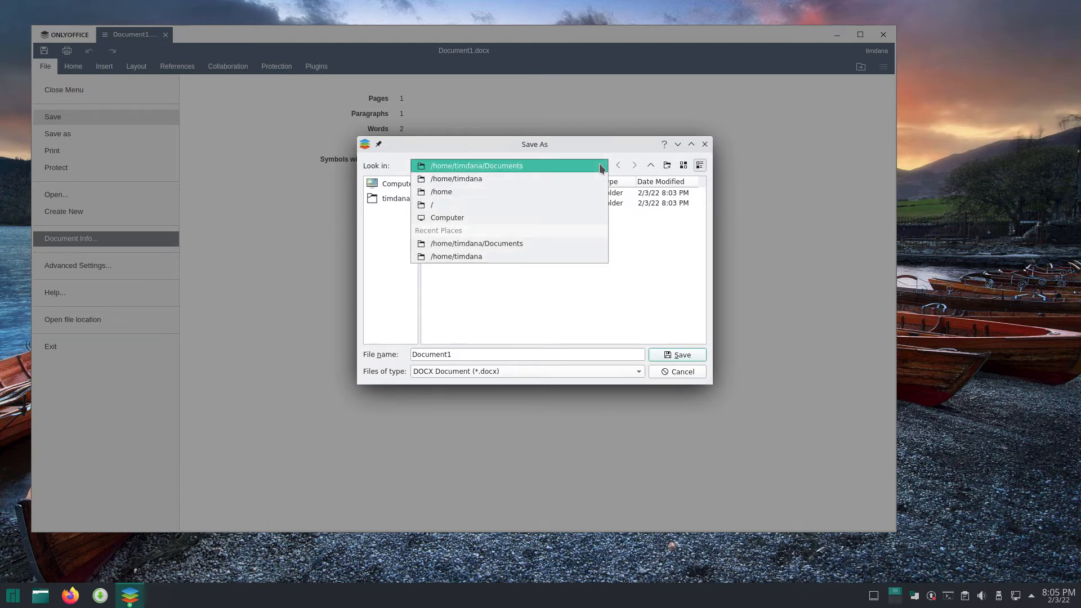
pyautogui.moveTo(446, 217)
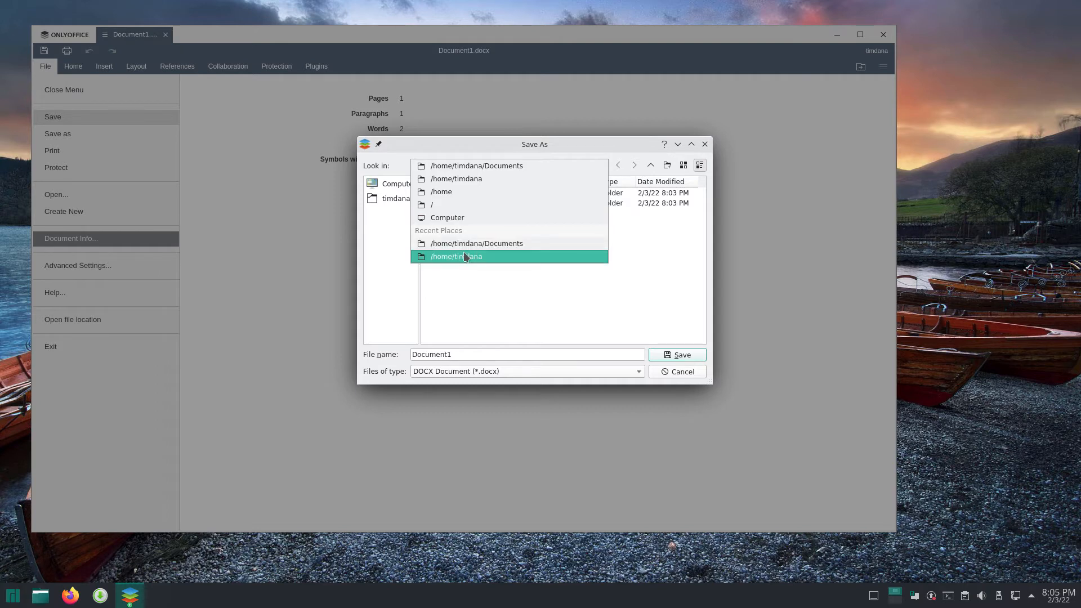
# - Jump to the home folder, enter Documents, then go up to /home
pyautogui.click(456, 256)
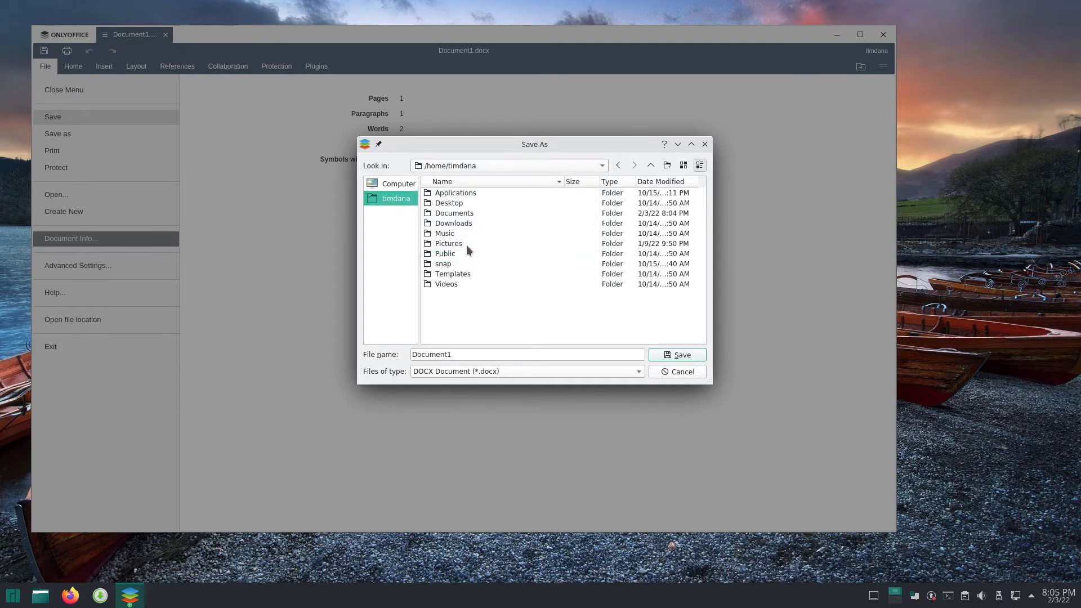
pyautogui.moveTo(464, 234)
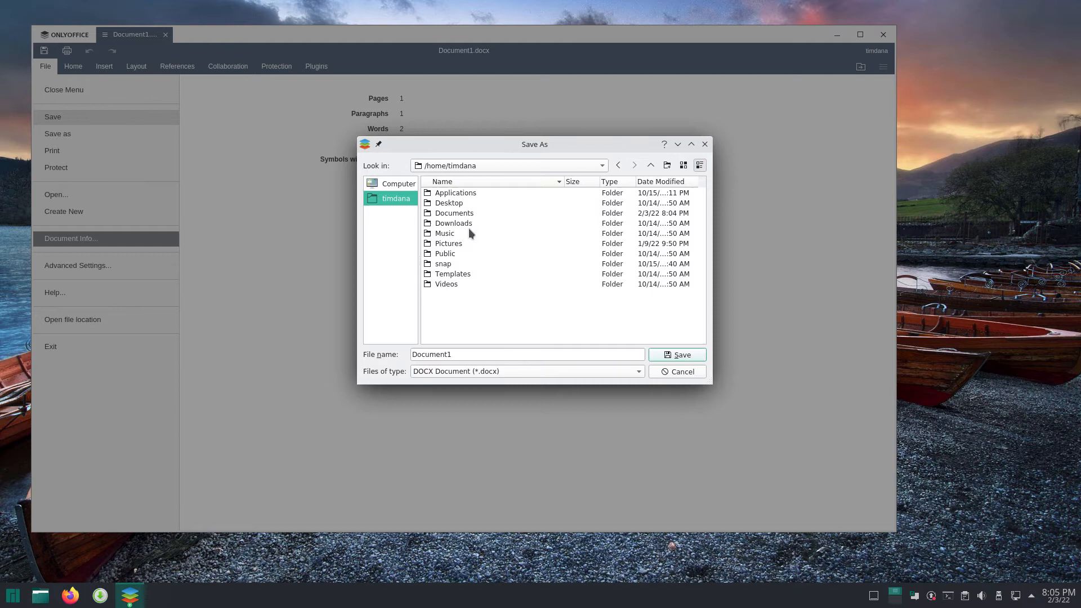
pyautogui.moveTo(480, 234)
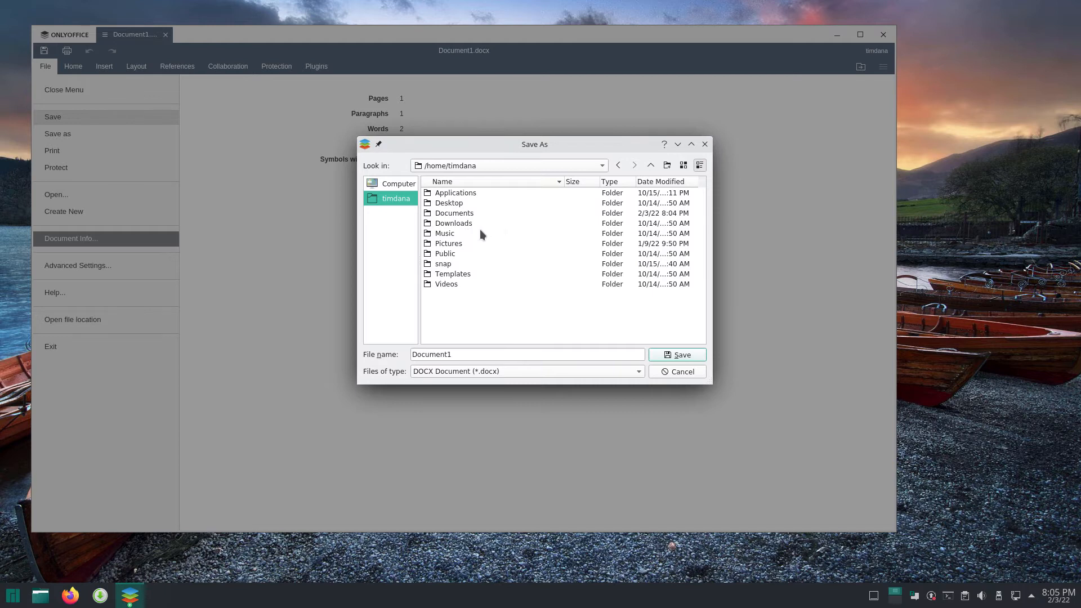
pyautogui.doubleClick(454, 213)
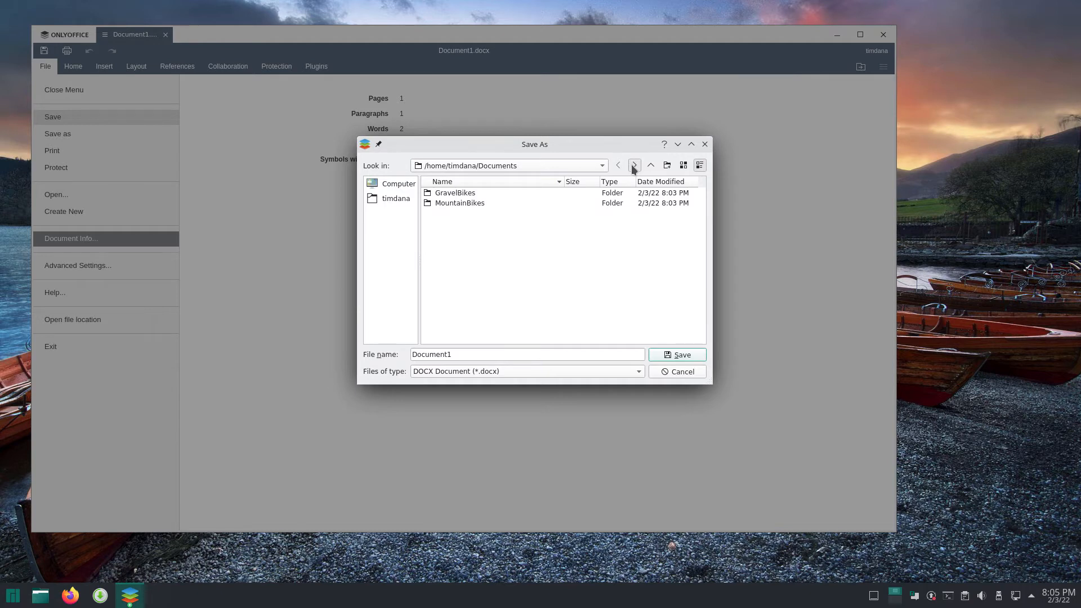
pyautogui.click(651, 165)
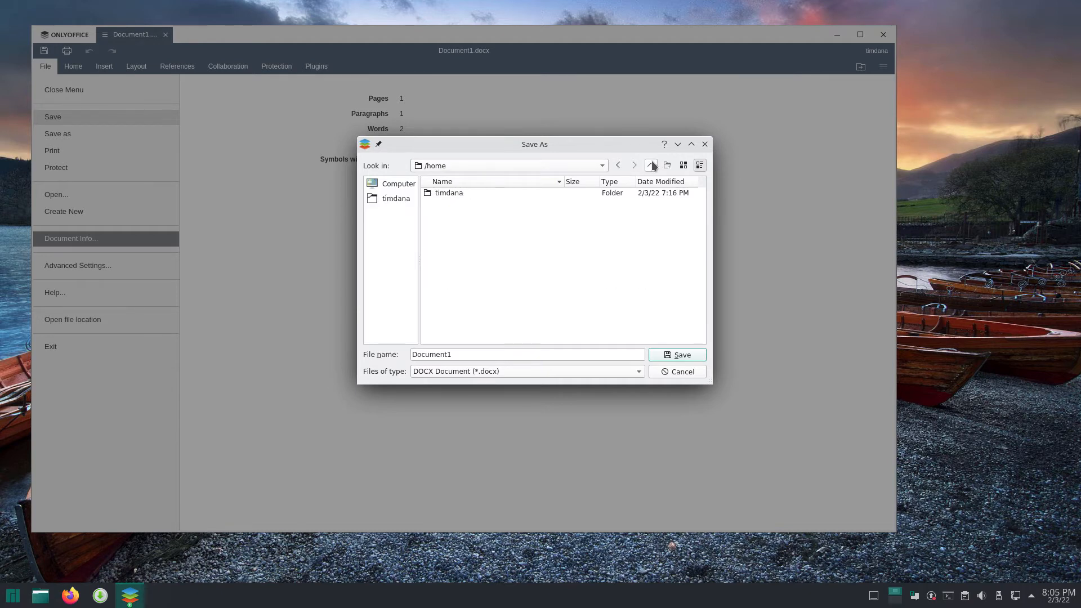
pyautogui.moveTo(651, 165)
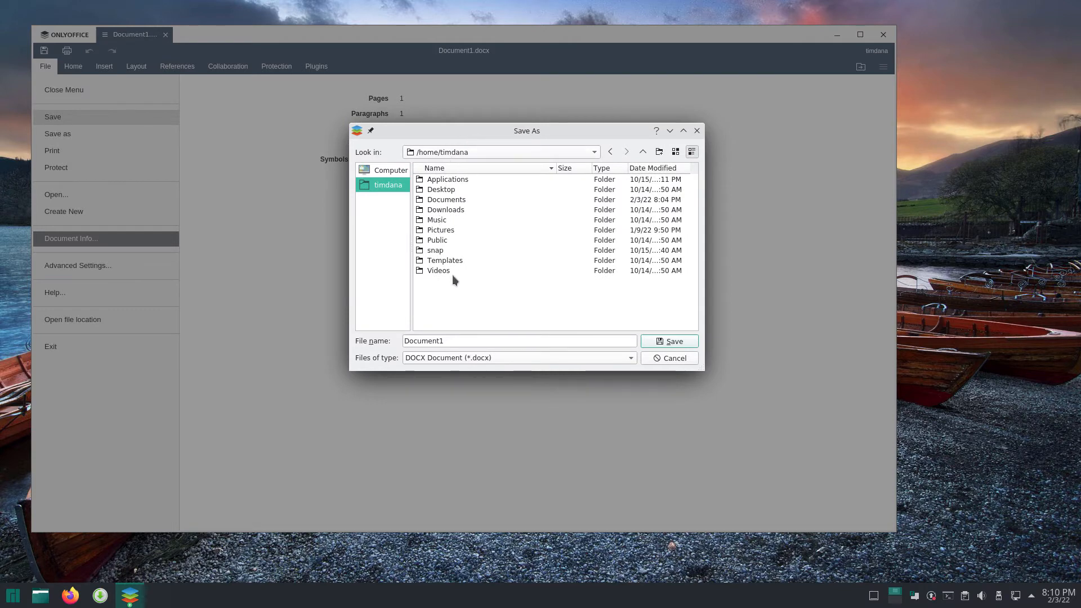
pyautogui.moveTo(441, 203)
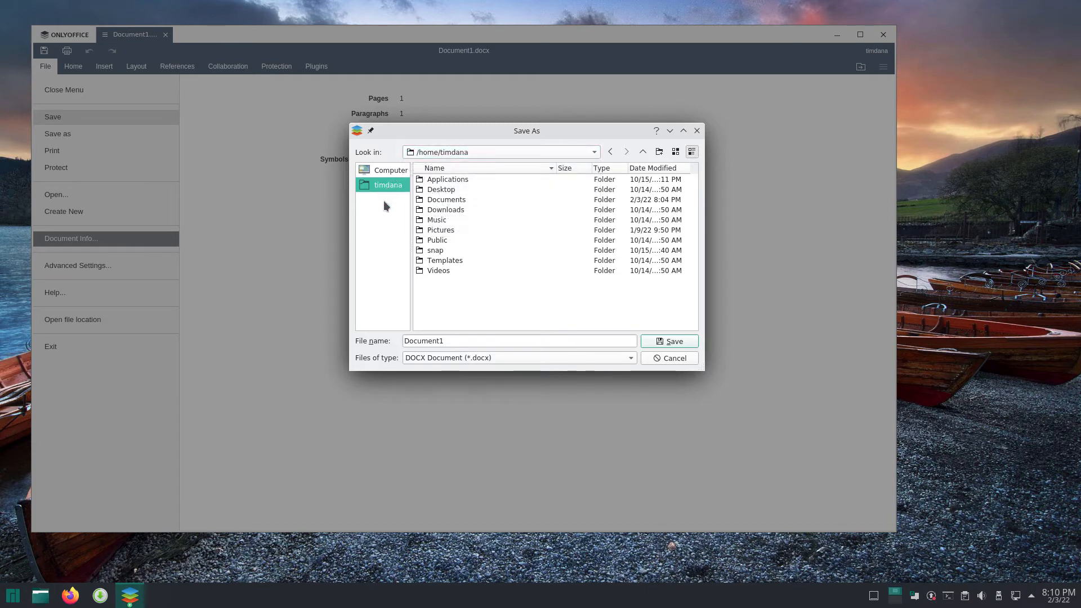
pyautogui.moveTo(409, 214)
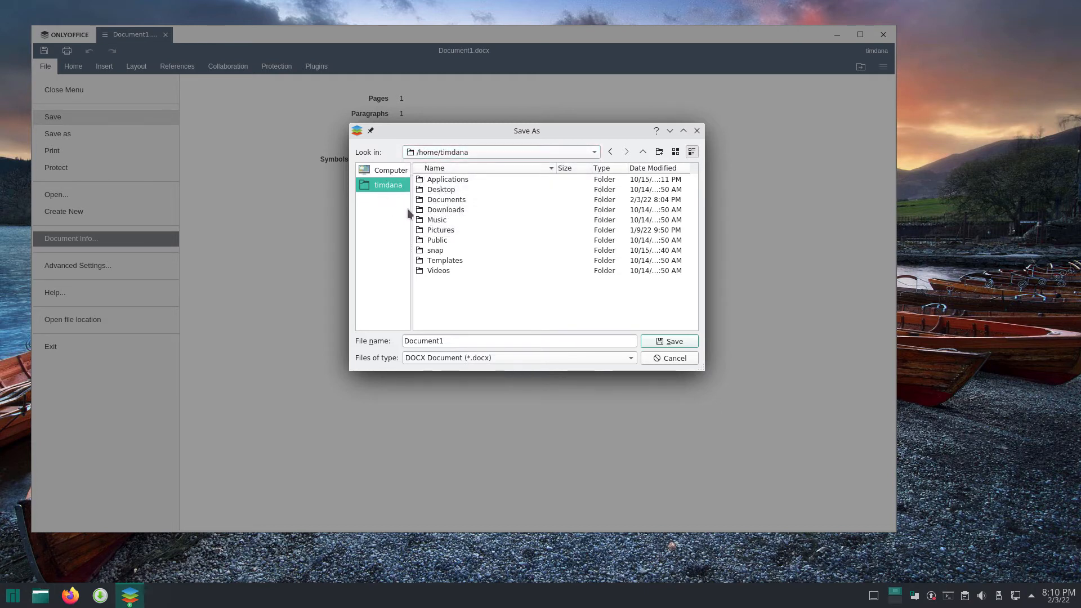
pyautogui.moveTo(438, 214)
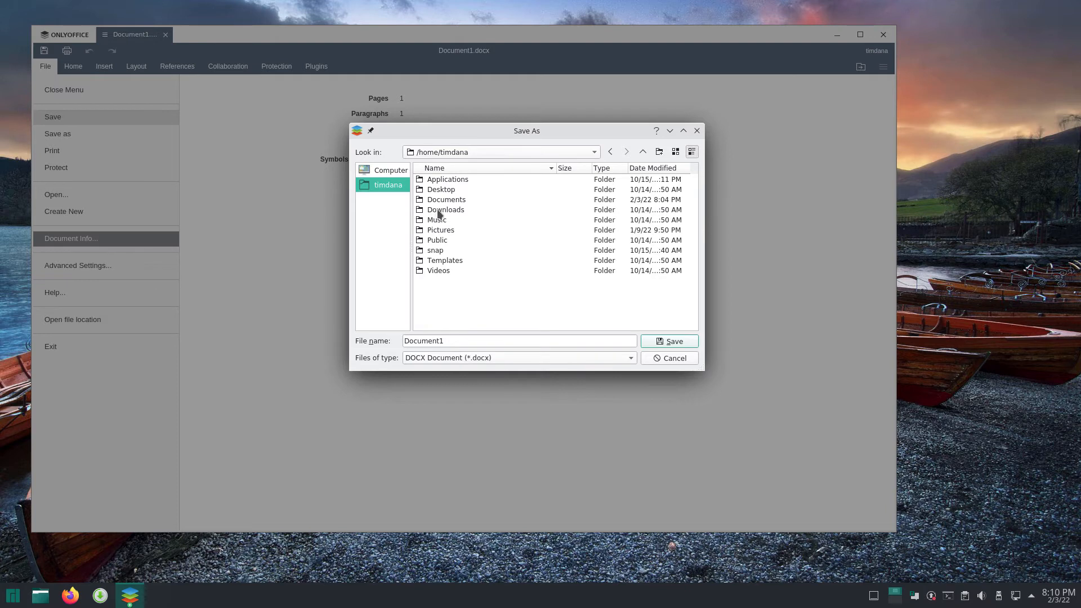
# - Double-click Documents to return to GravelBikes and MountainBikes
pyautogui.doubleClick(446, 200)
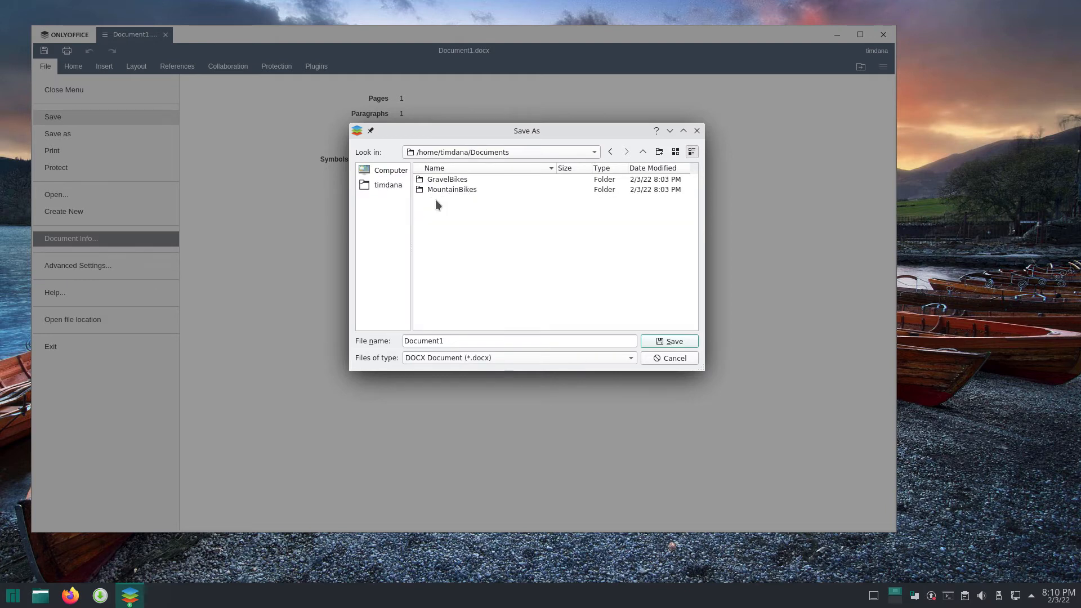
pyautogui.moveTo(444, 257)
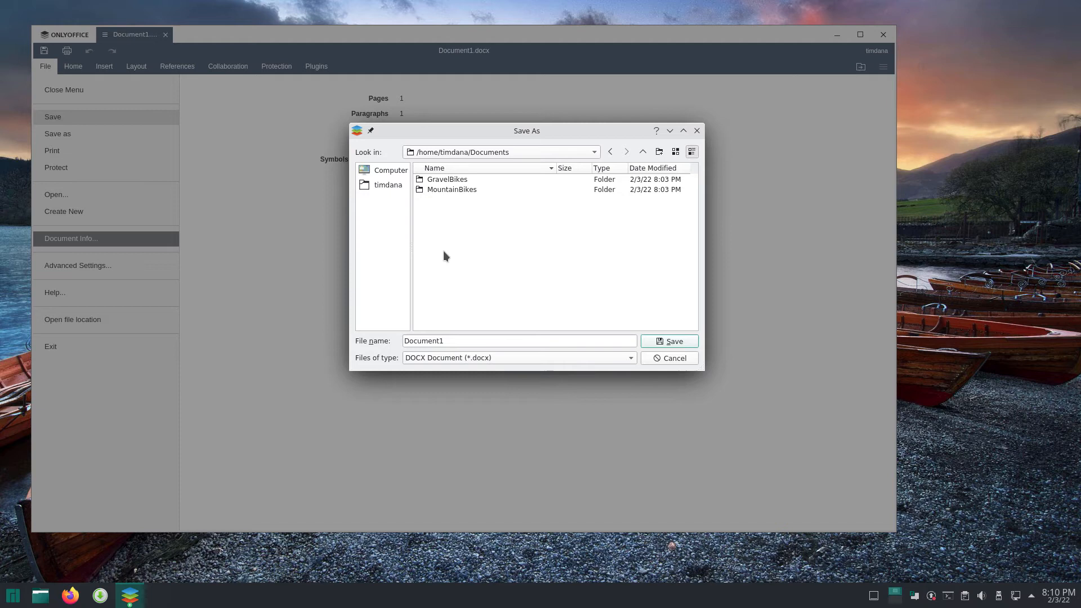
pyautogui.moveTo(565, 199)
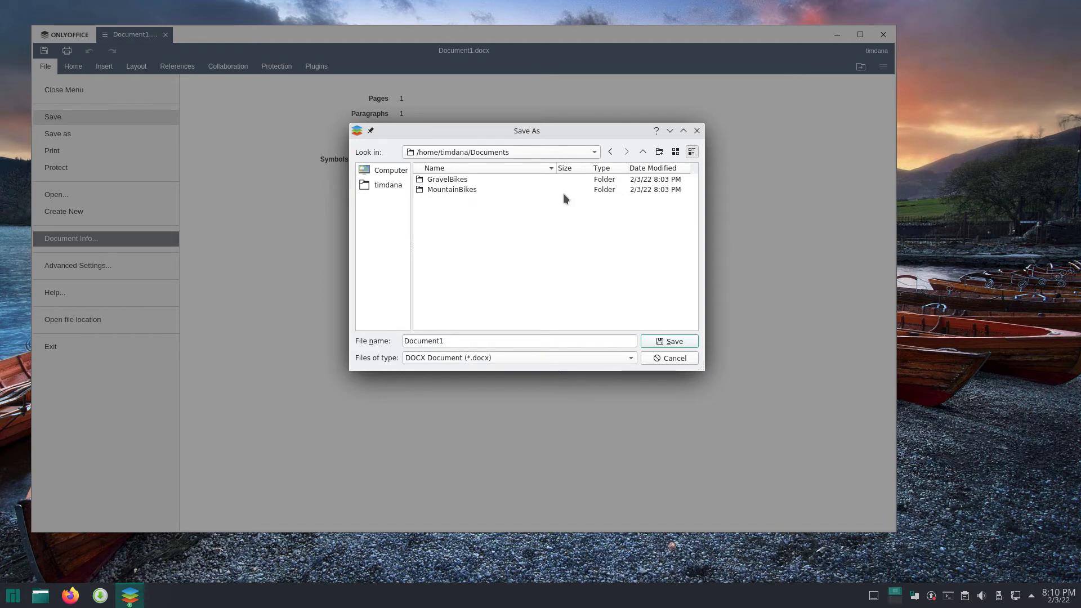
pyautogui.moveTo(492, 178)
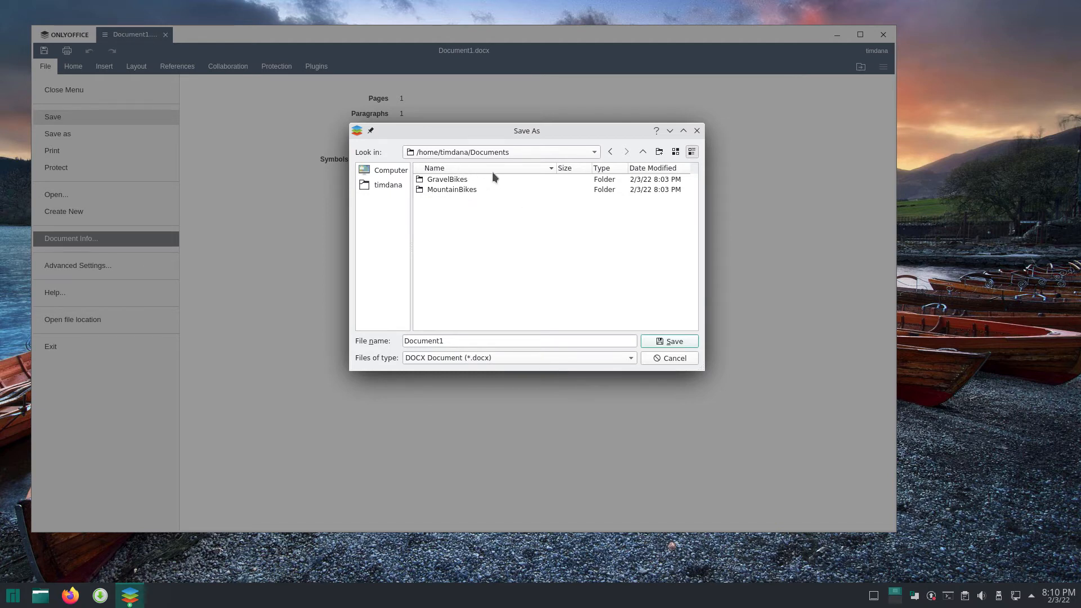
pyautogui.moveTo(530, 173)
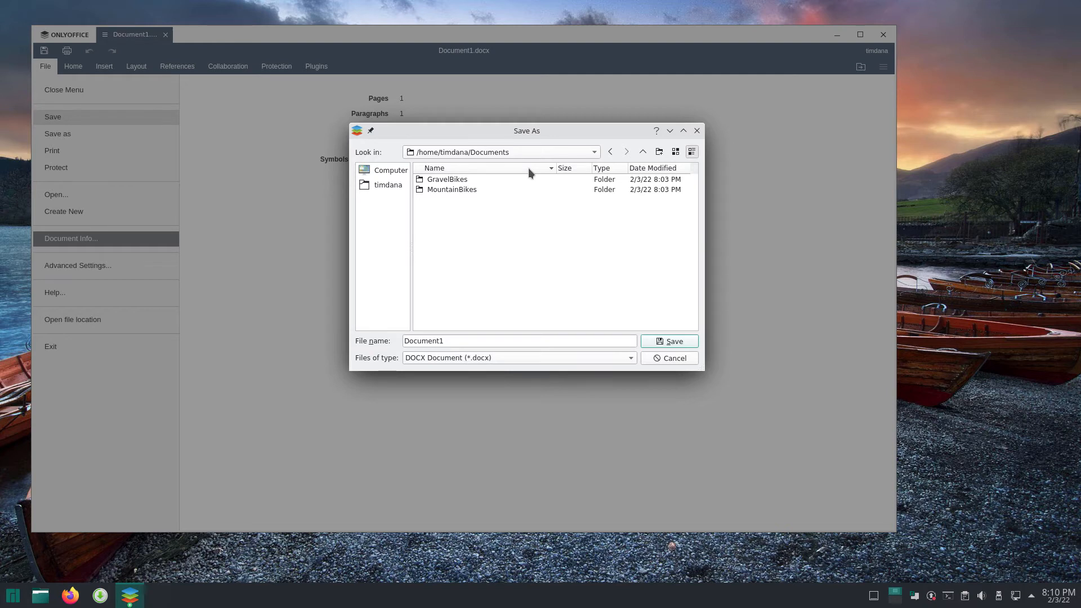
pyautogui.moveTo(619, 171)
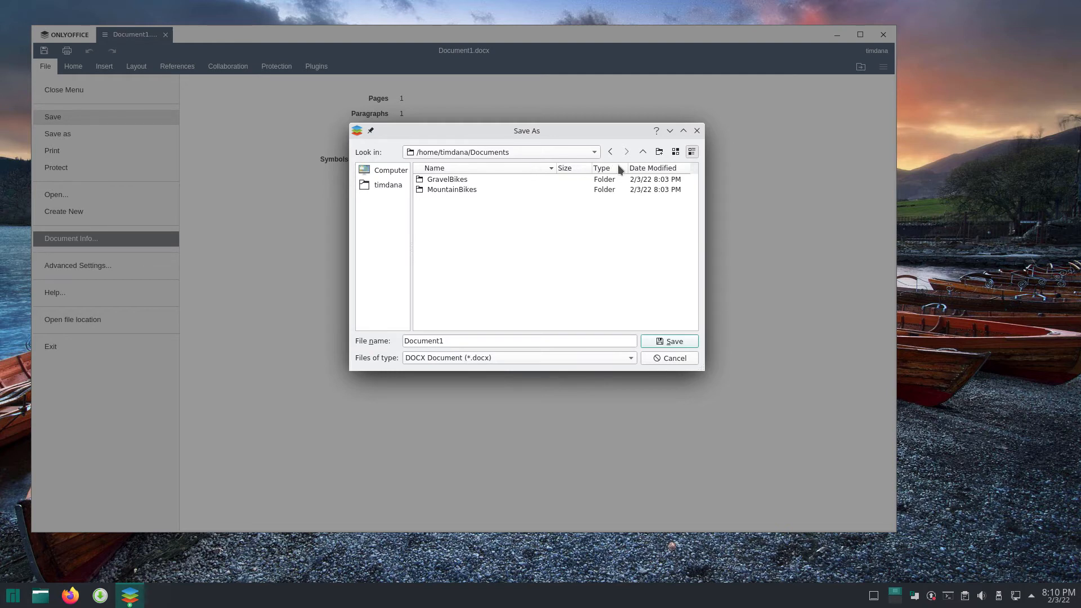
pyautogui.moveTo(644, 172)
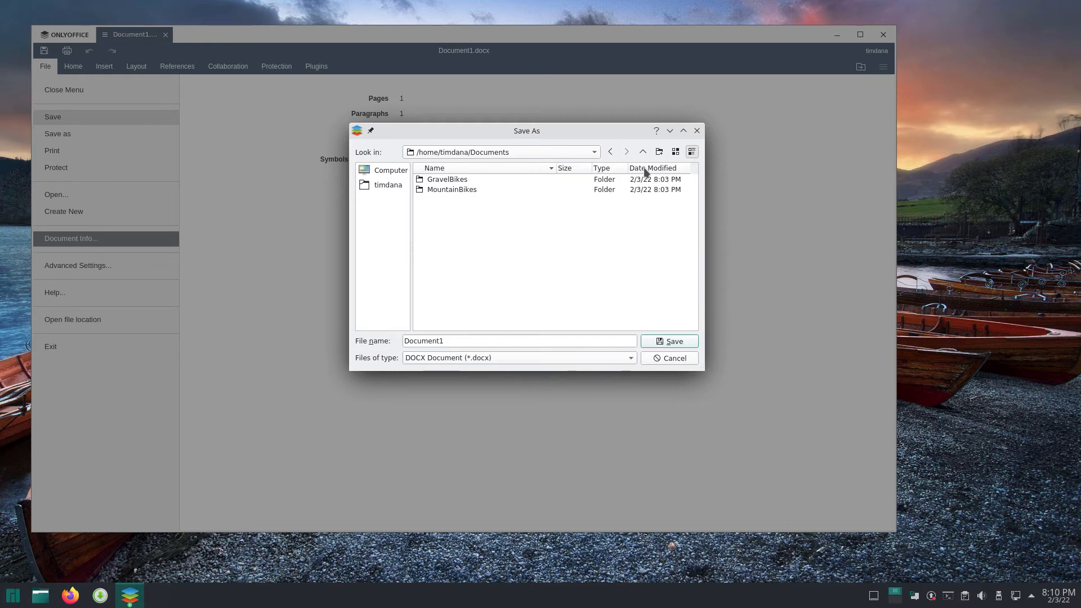
pyautogui.moveTo(479, 171)
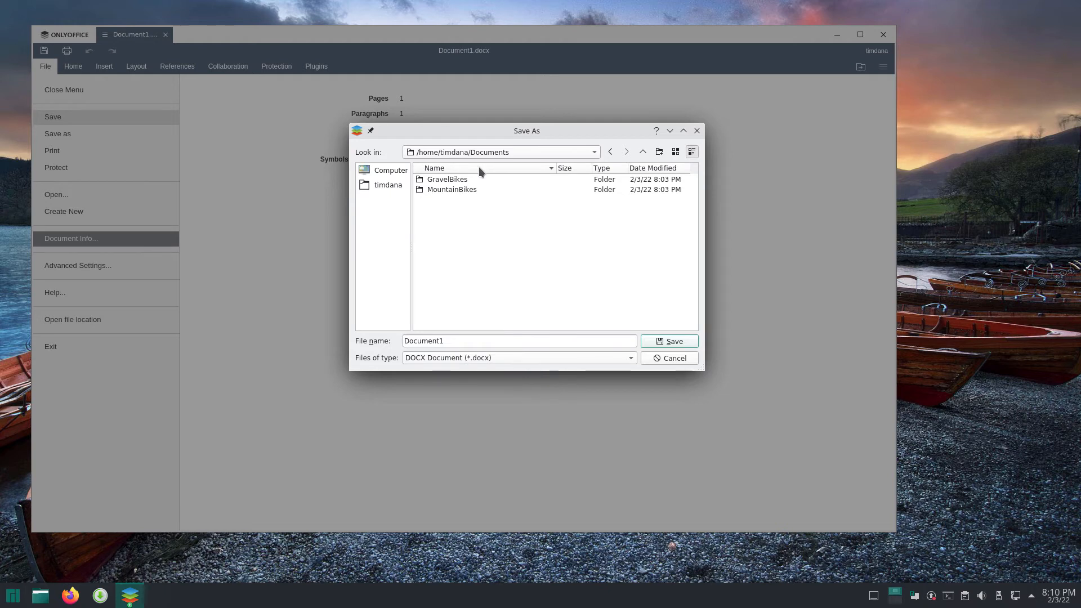
pyautogui.click(434, 168)
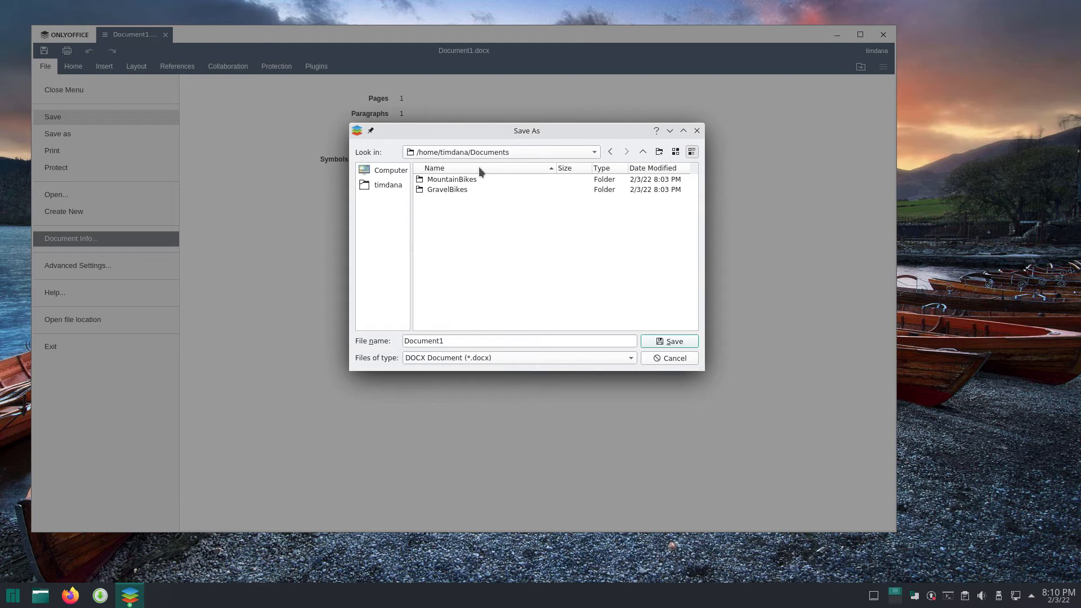
pyautogui.click(434, 167)
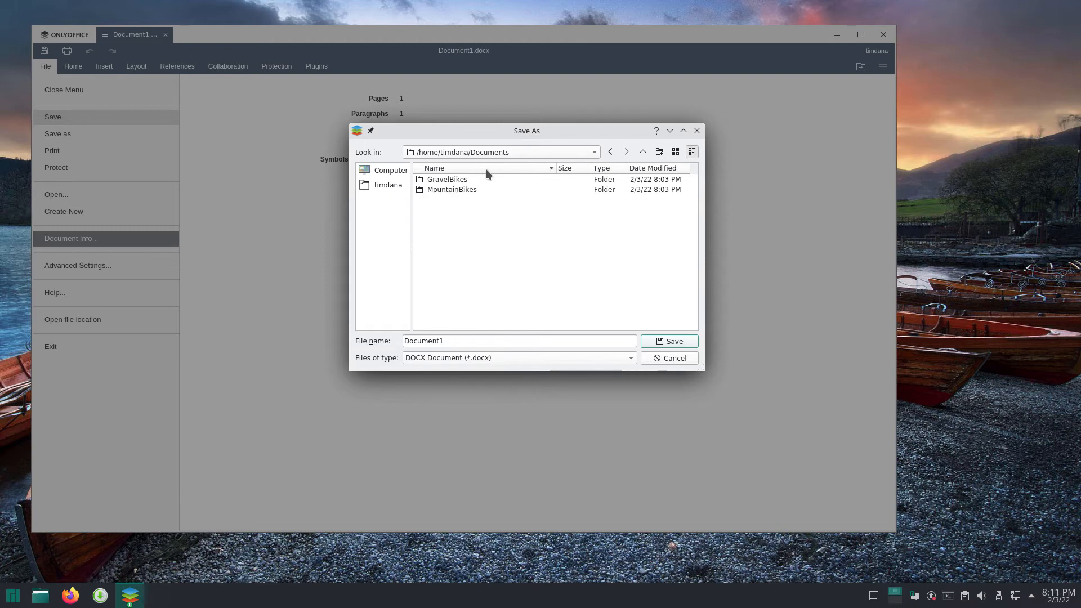
pyautogui.moveTo(626, 164)
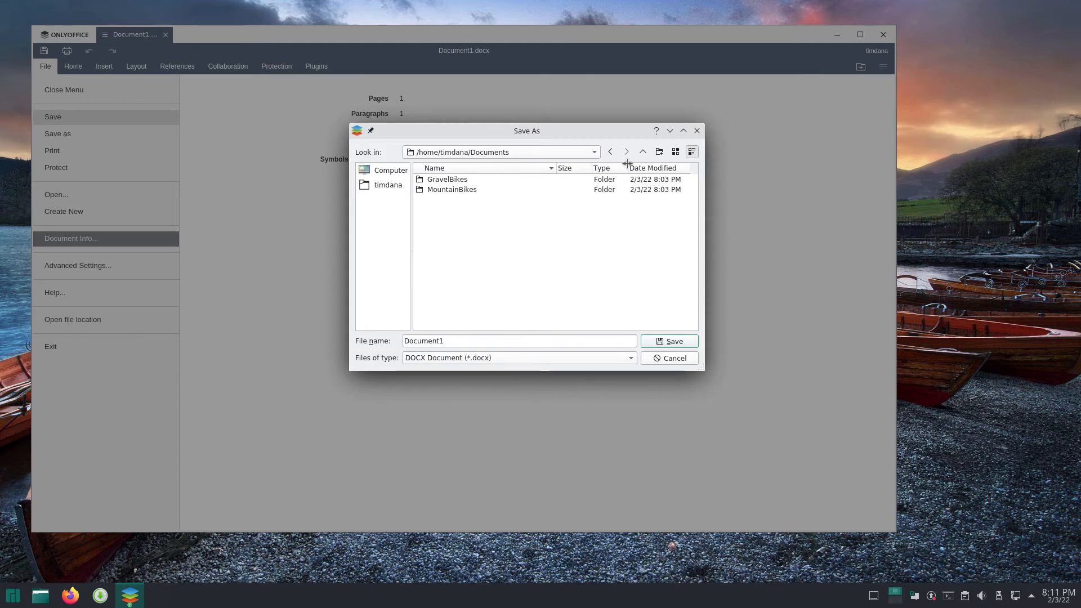
pyautogui.moveTo(645, 170)
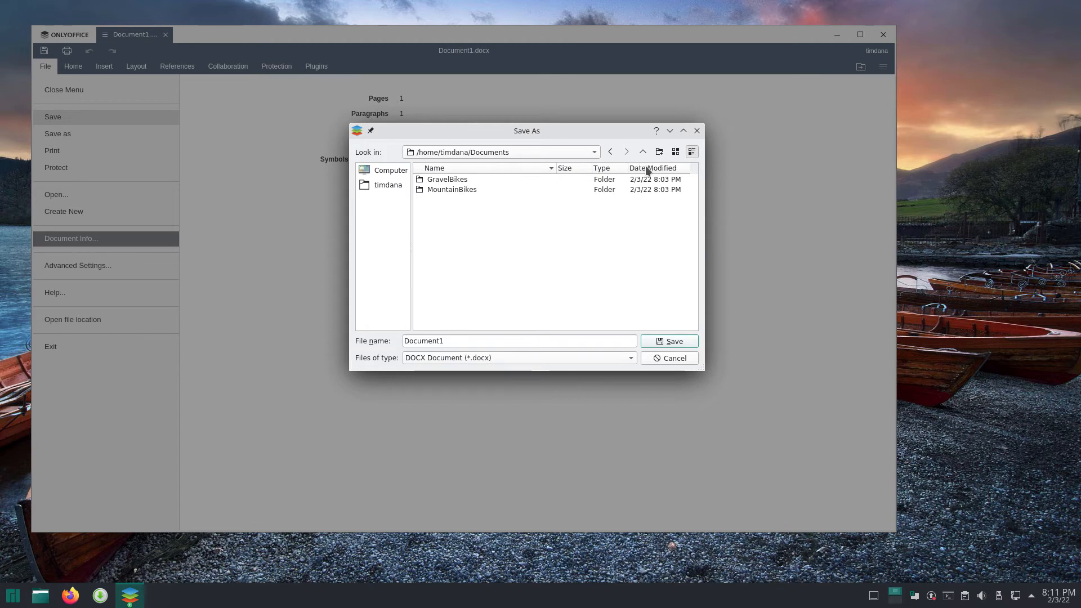
pyautogui.moveTo(676, 151)
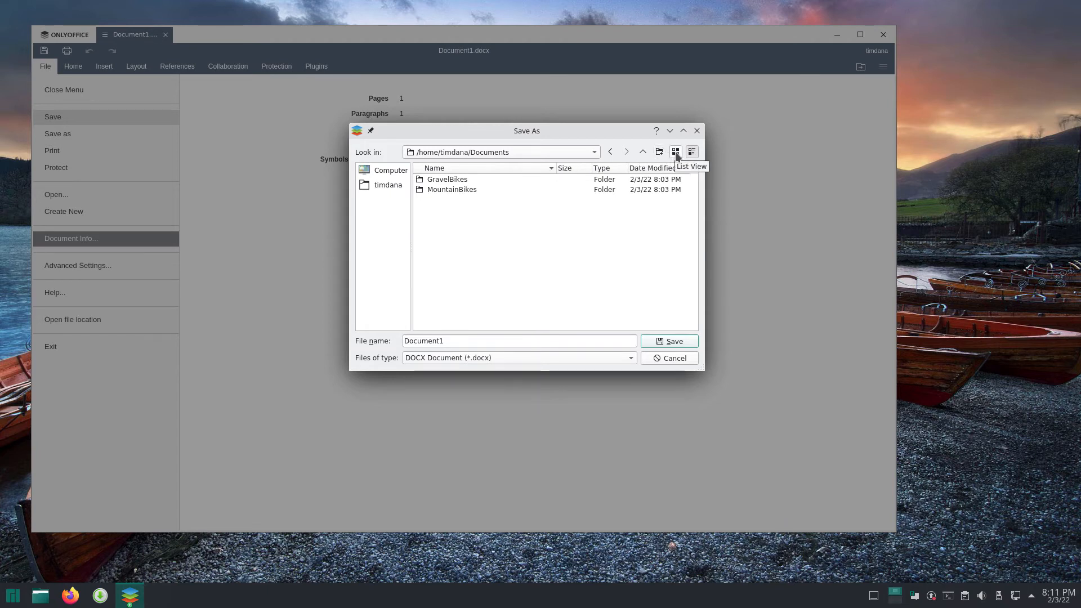
pyautogui.moveTo(691, 151)
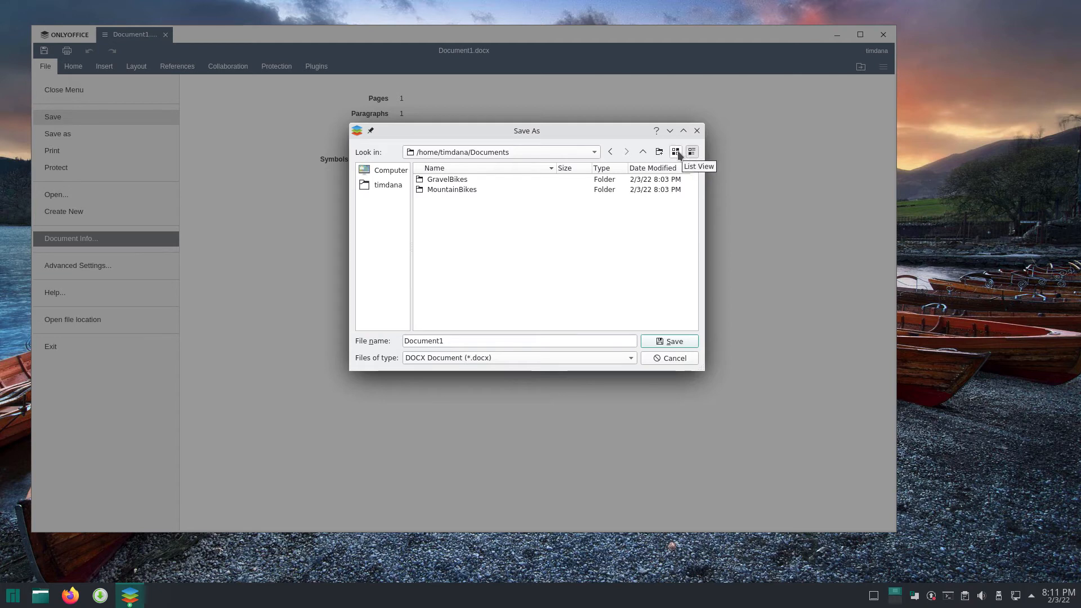
pyautogui.click(675, 151)
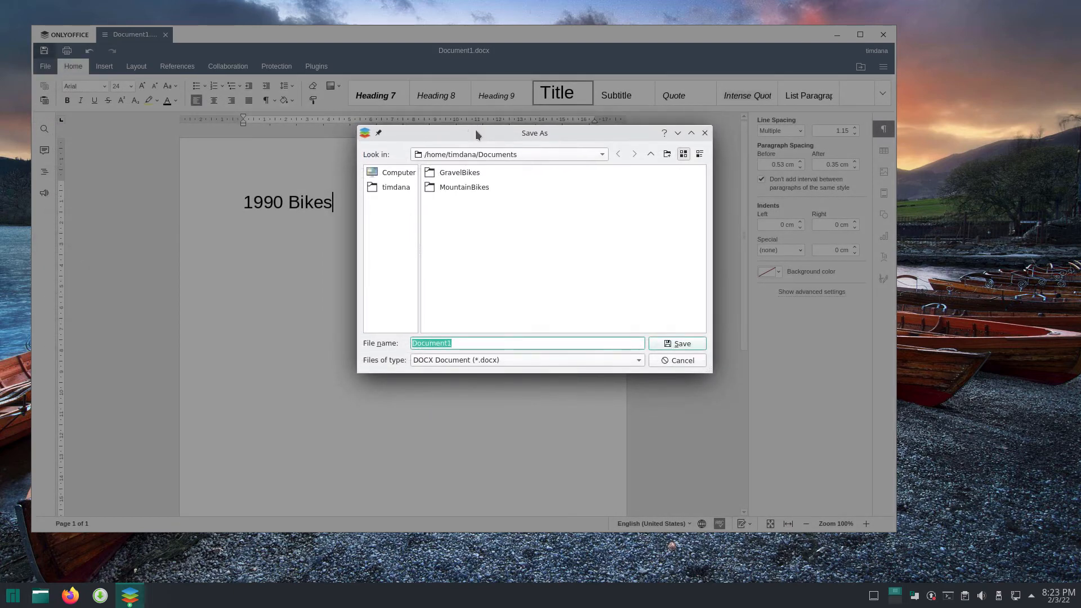
pyautogui.moveTo(614, 209)
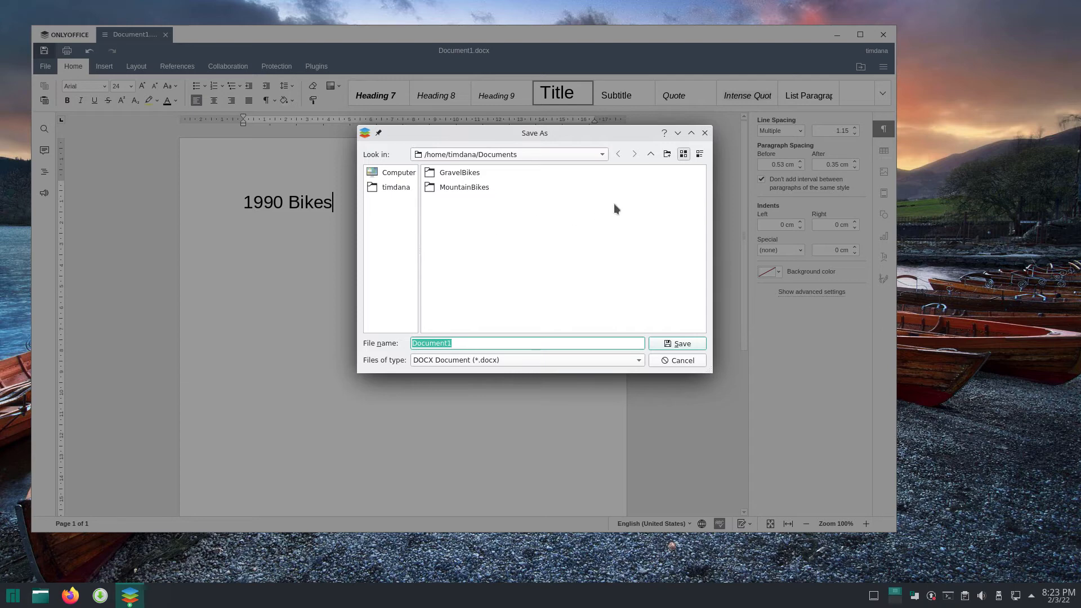
pyautogui.moveTo(666, 153)
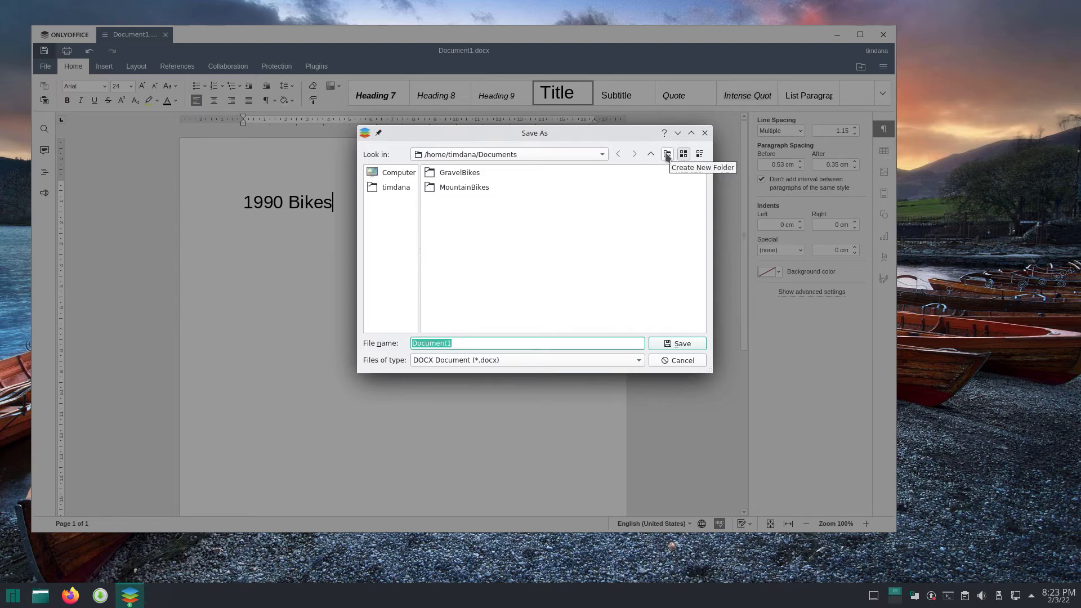
pyautogui.moveTo(449, 215)
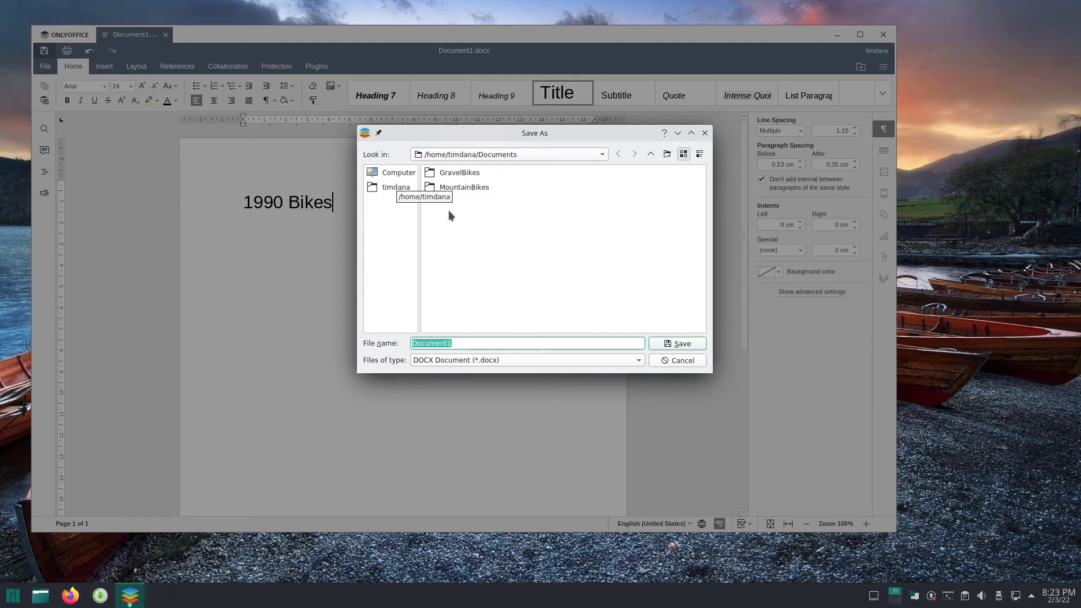
pyautogui.moveTo(444, 212)
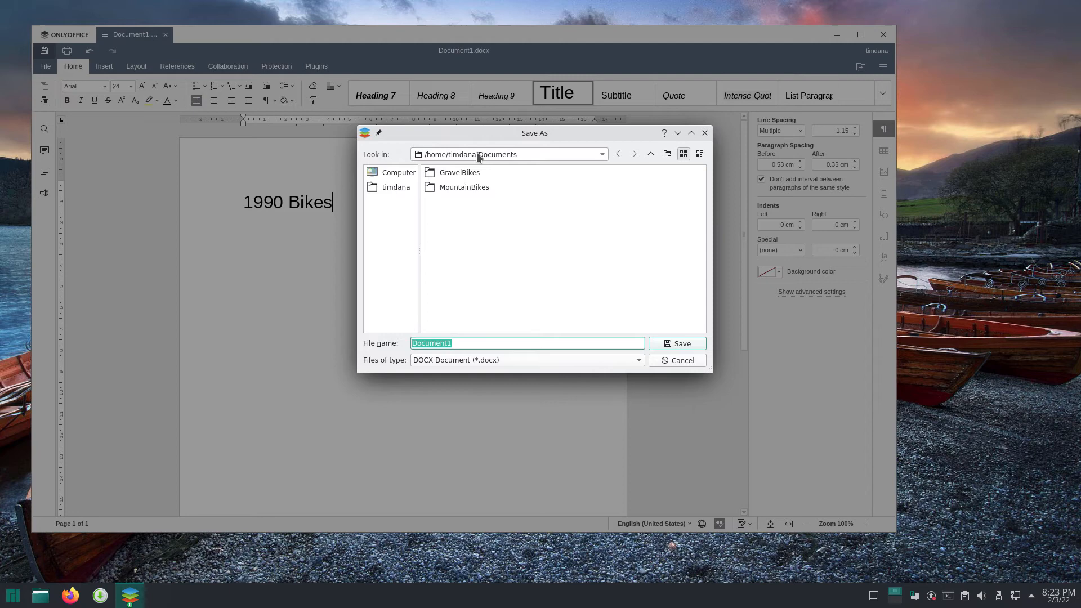
# - Create a New Folder inside Documents via the dialog toolbar
pyautogui.click(601, 153)
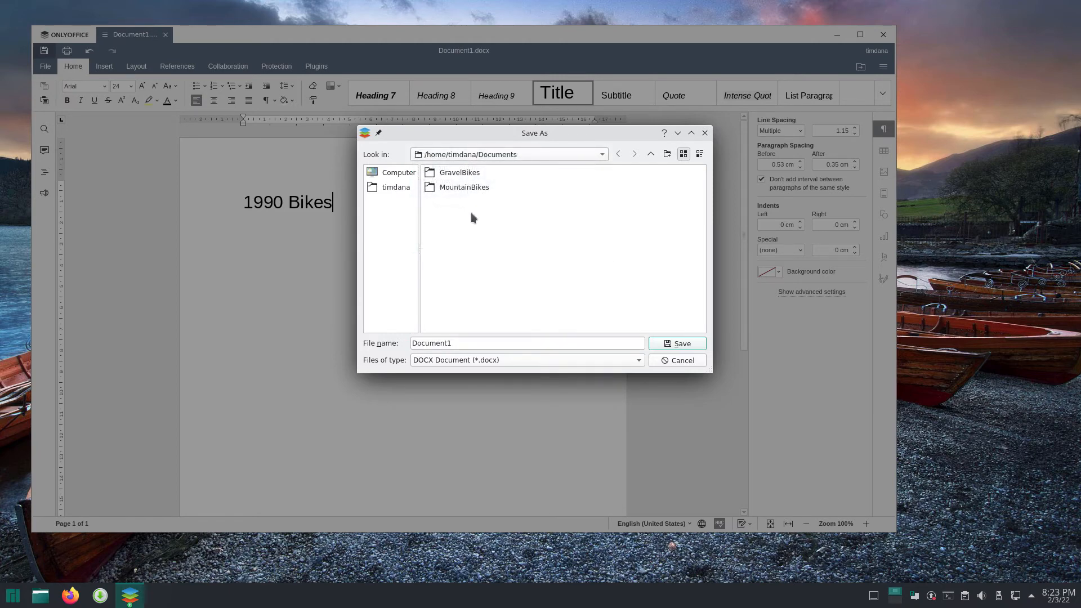
pyautogui.moveTo(489, 274)
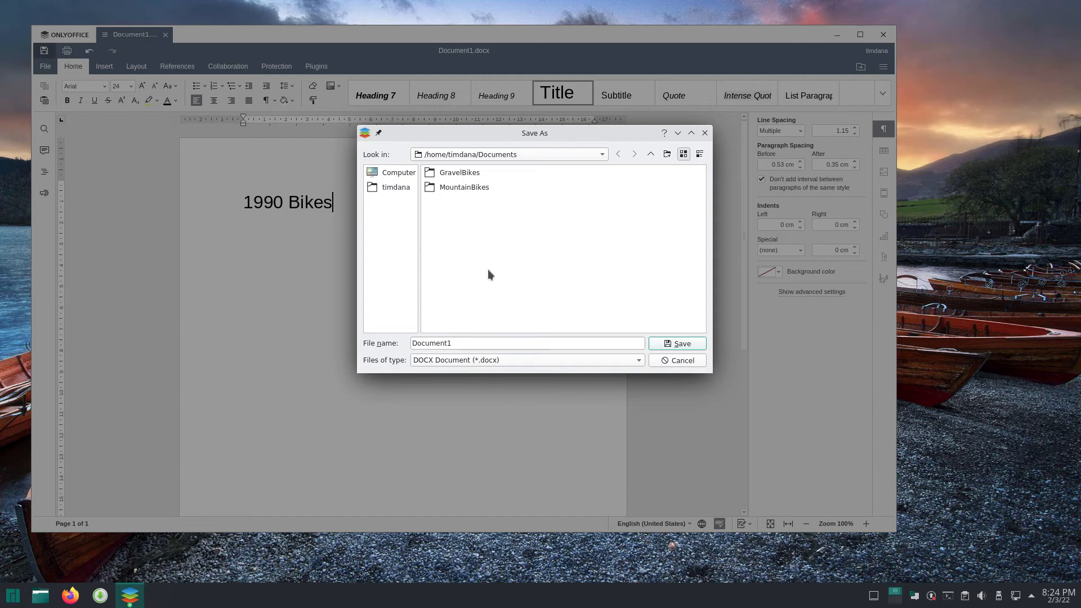
pyautogui.moveTo(612, 219)
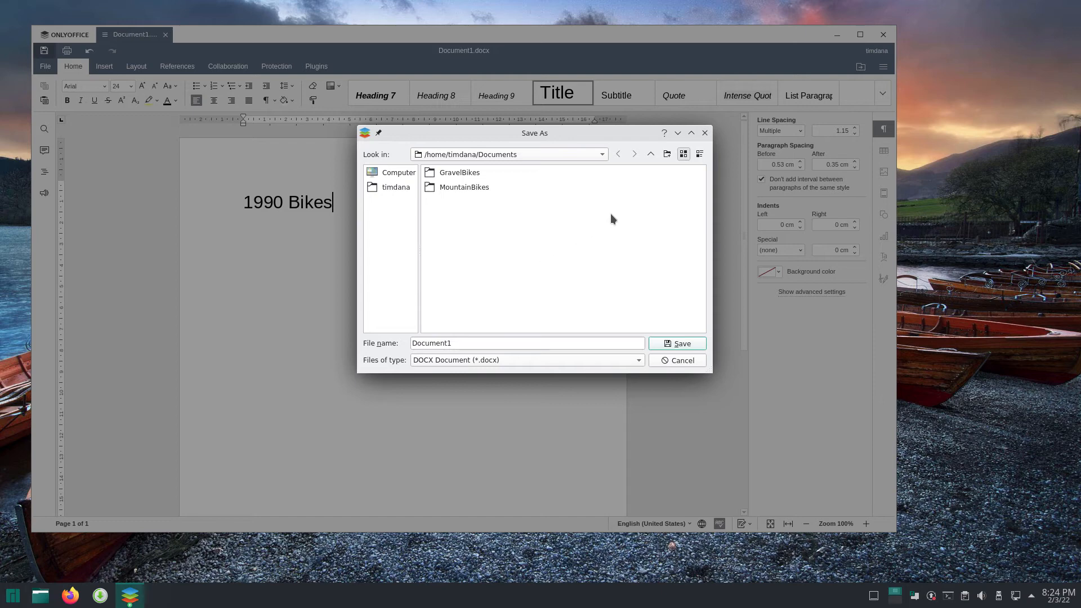
pyautogui.click(666, 154)
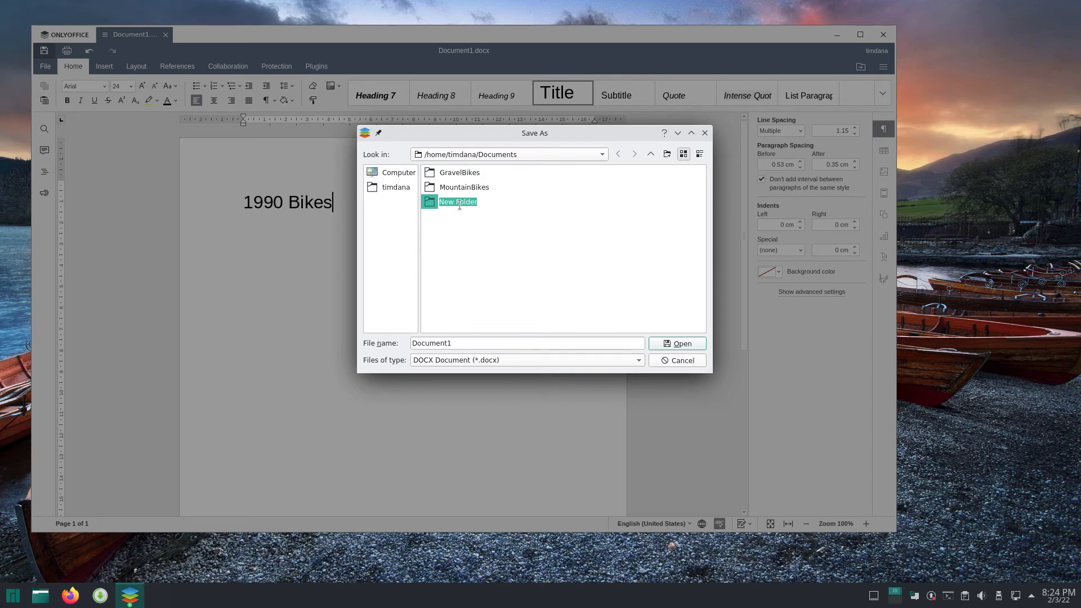
# - Name the new folder 'Road Bikes' and open it
pyautogui.write('Ro')
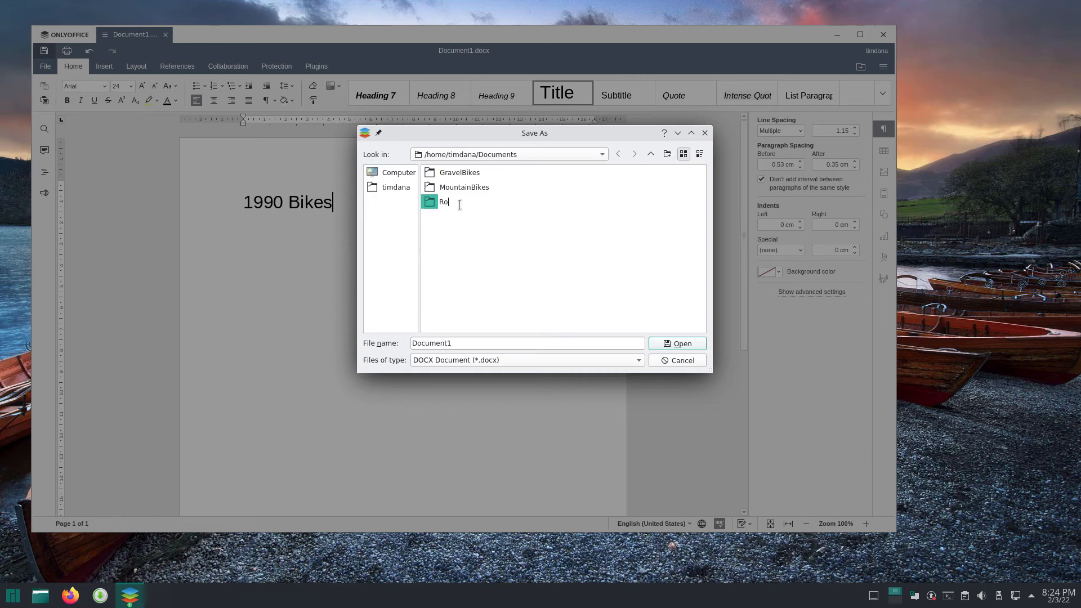
pyautogui.write('ad Bik')
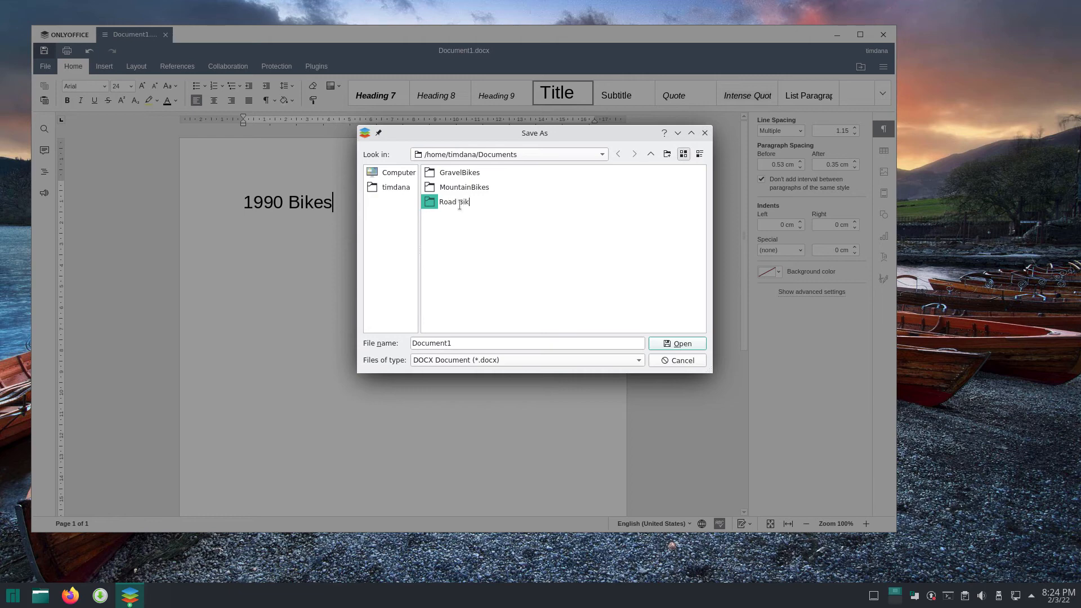
pyautogui.click(458, 202)
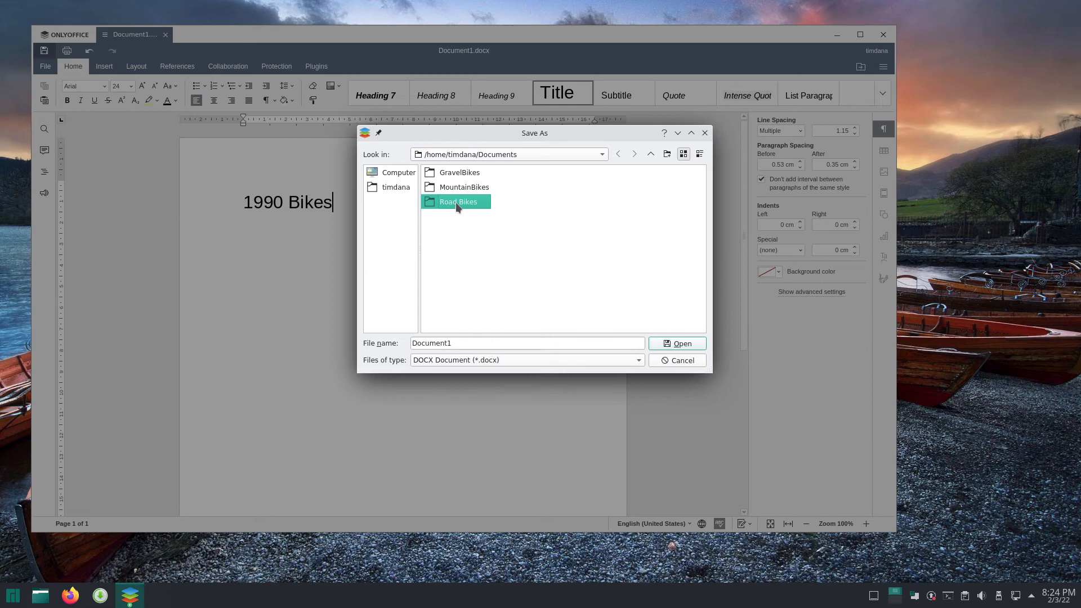
pyautogui.doubleClick(457, 202)
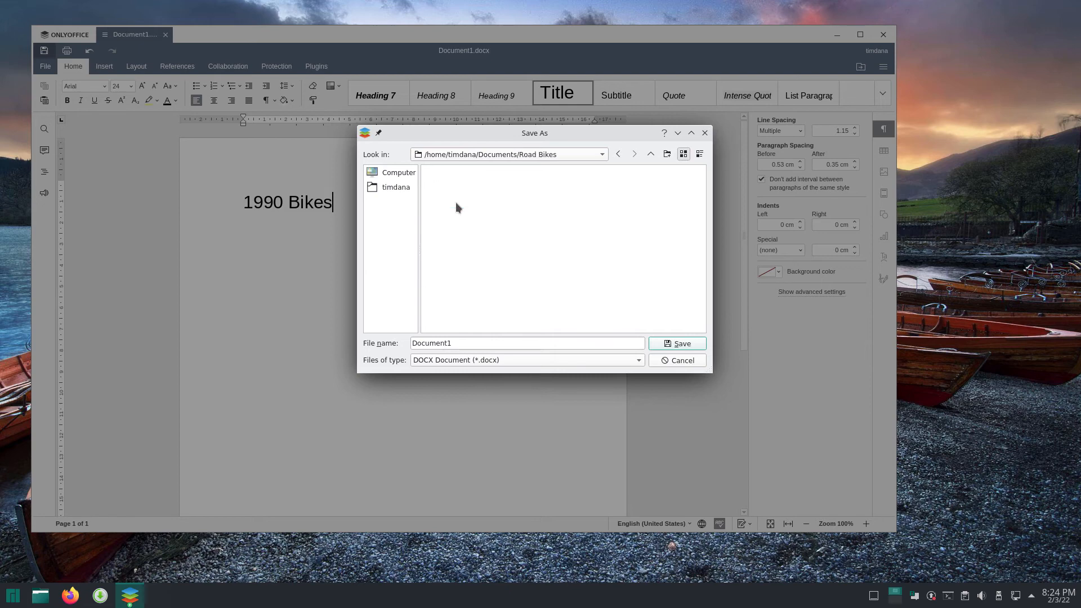
pyautogui.moveTo(451, 267)
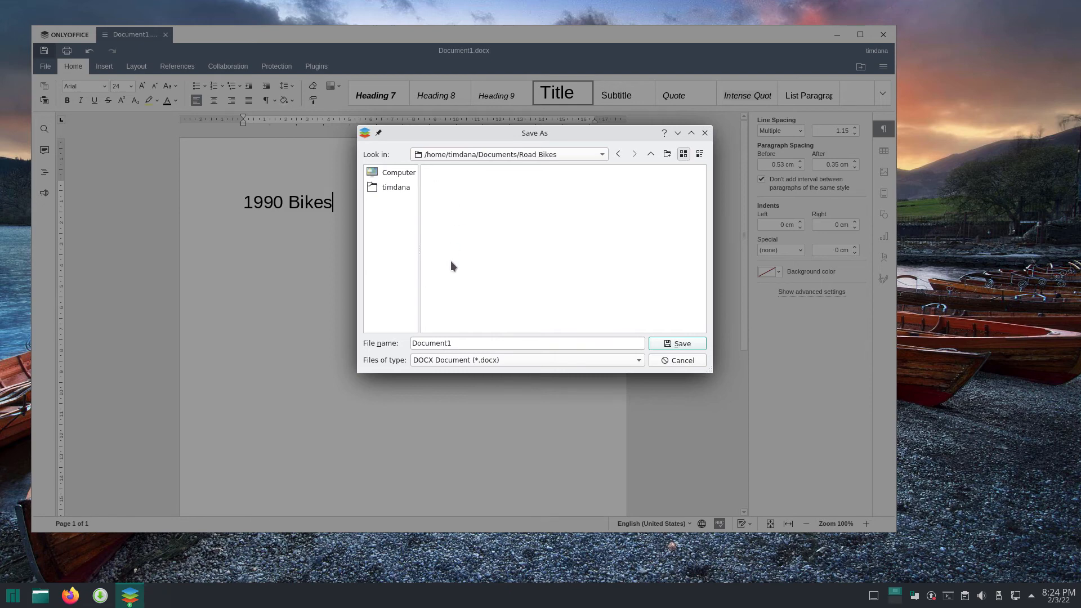
# - Save the document as '1990s' in DOCX format into Road Bikes
pyautogui.tripleClick(527, 343)
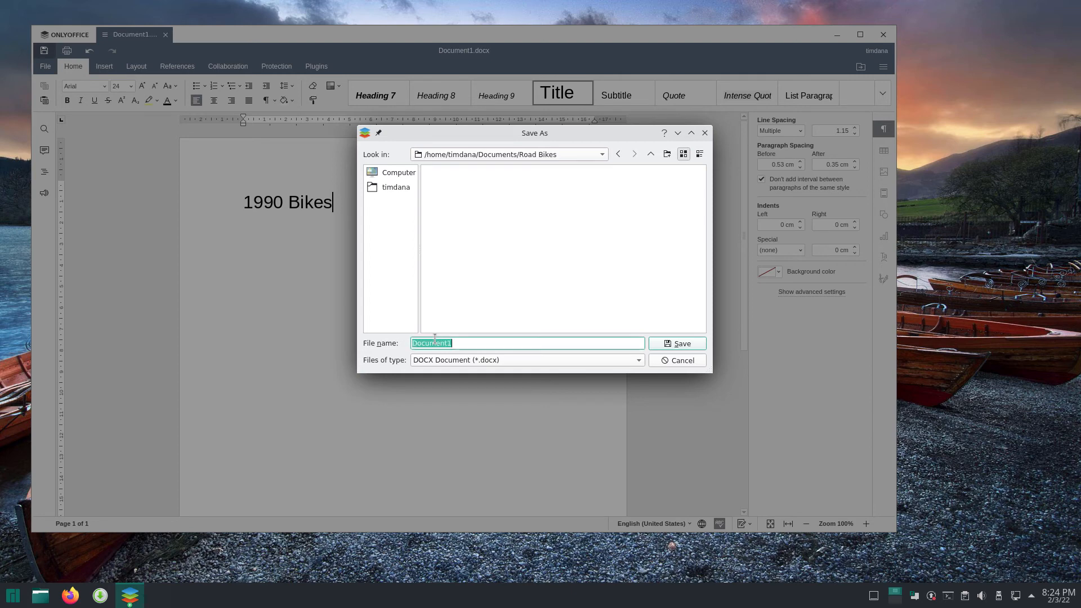
pyautogui.write('1990s')
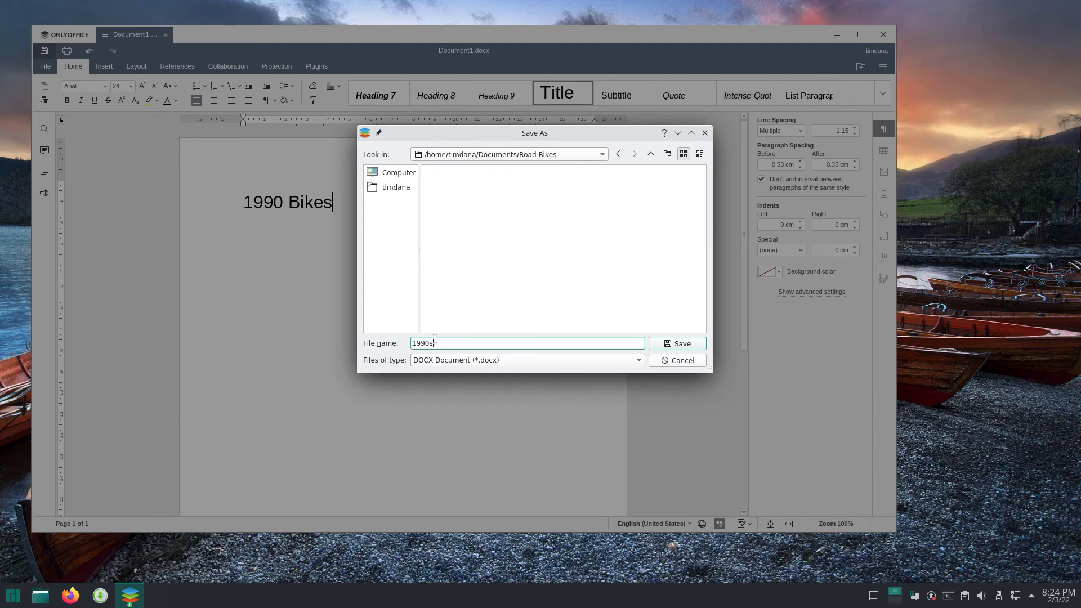
pyautogui.click(637, 359)
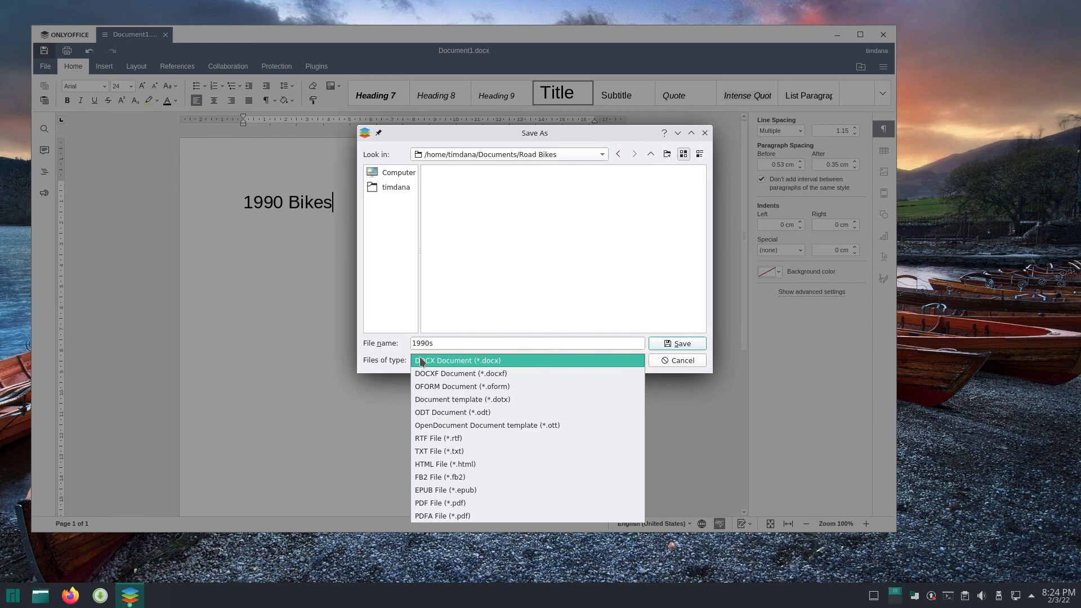
pyautogui.click(457, 359)
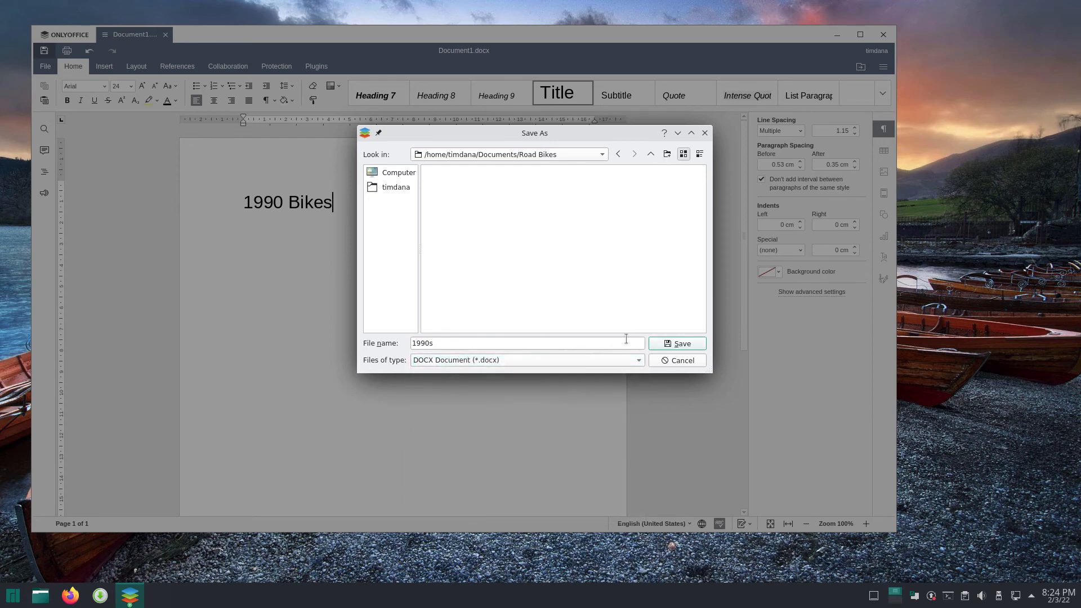
pyautogui.click(676, 343)
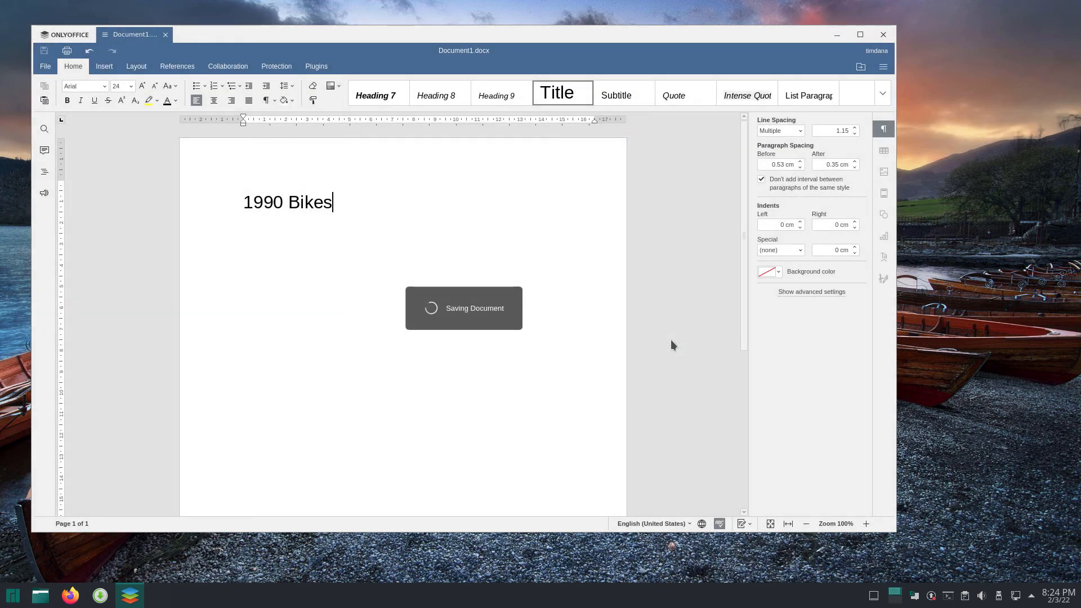